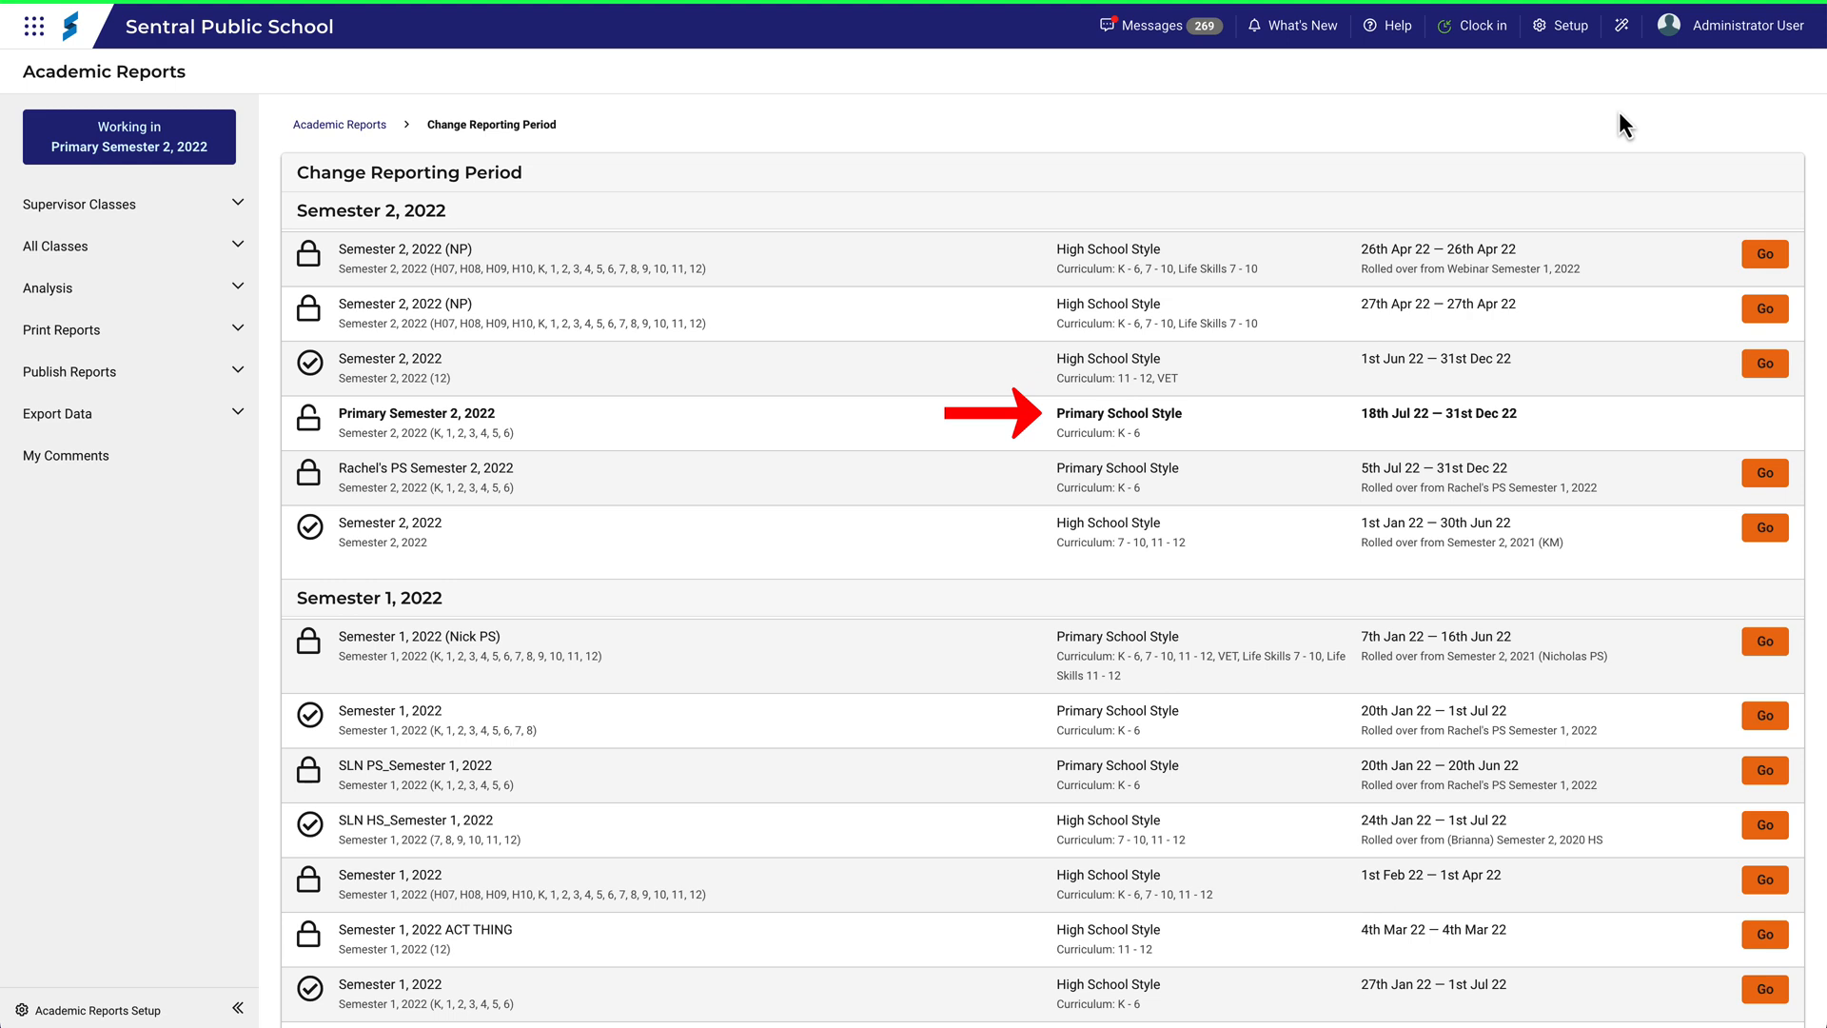
mouse_move(1571, 25)
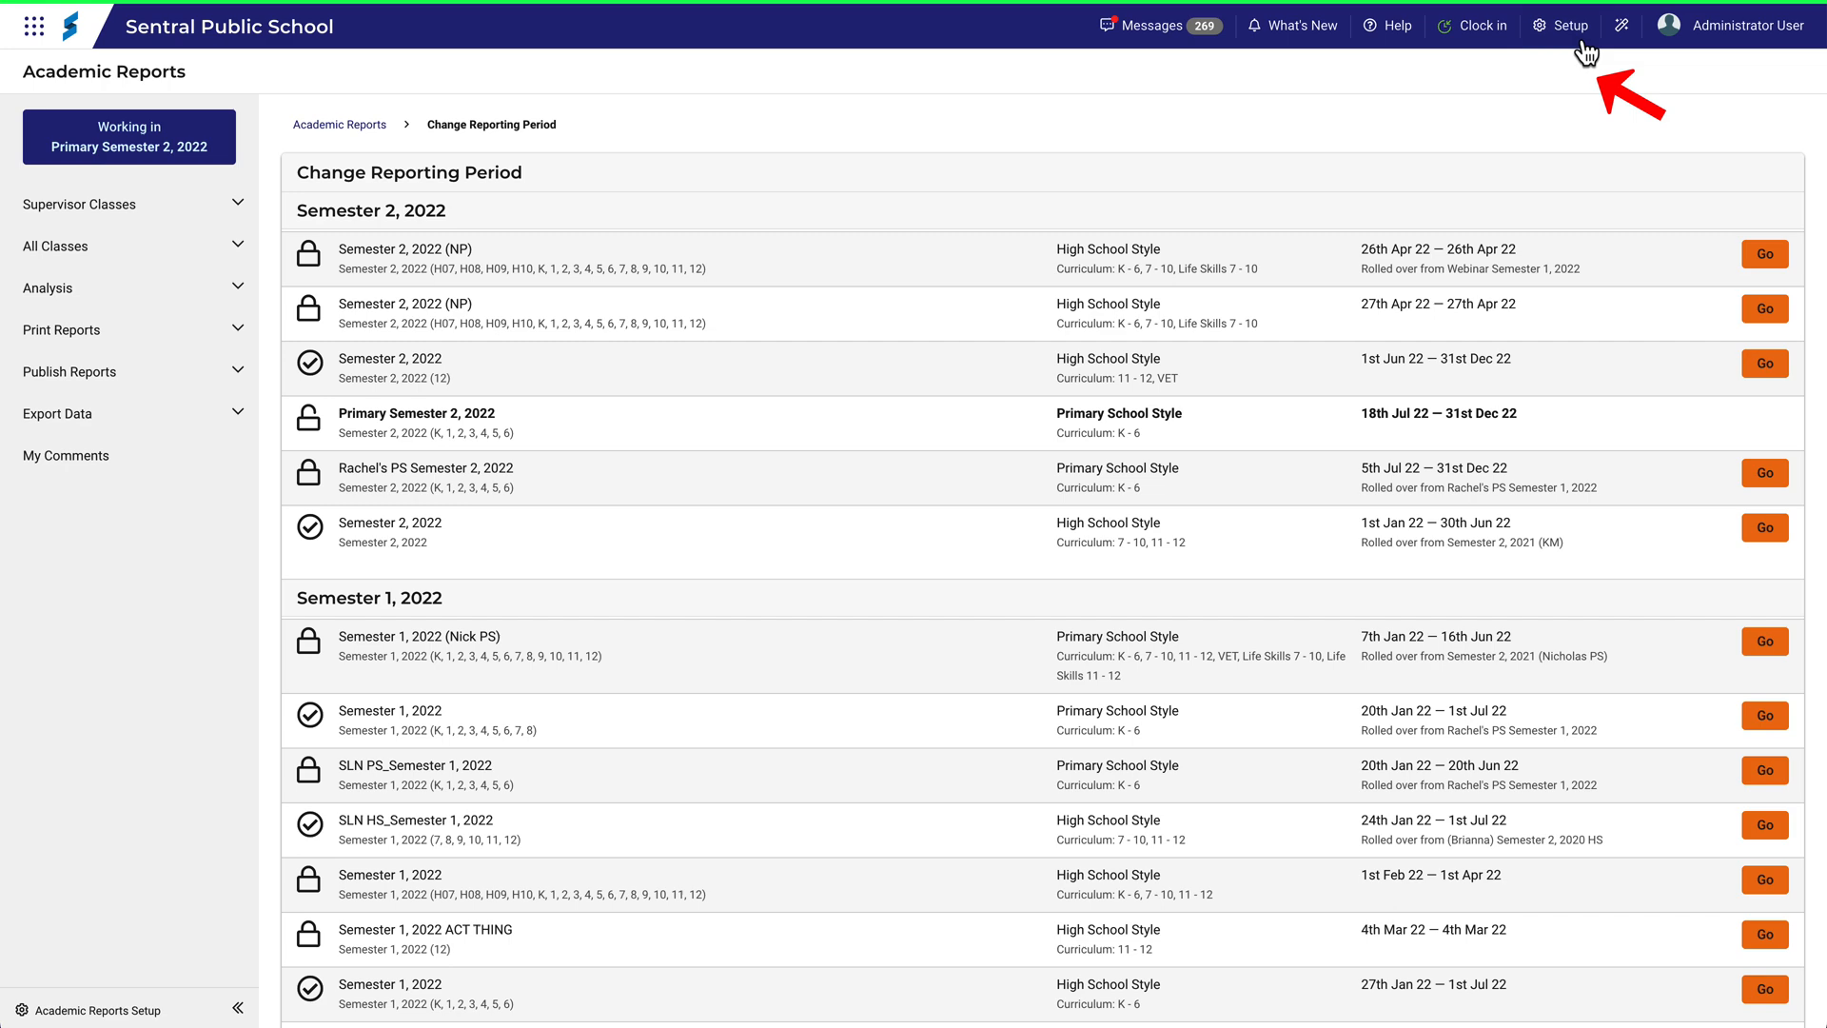
Step: Open Academic Reports Setup from the Setup menu for Primary Semester 2, 2022
left_click(1569, 26)
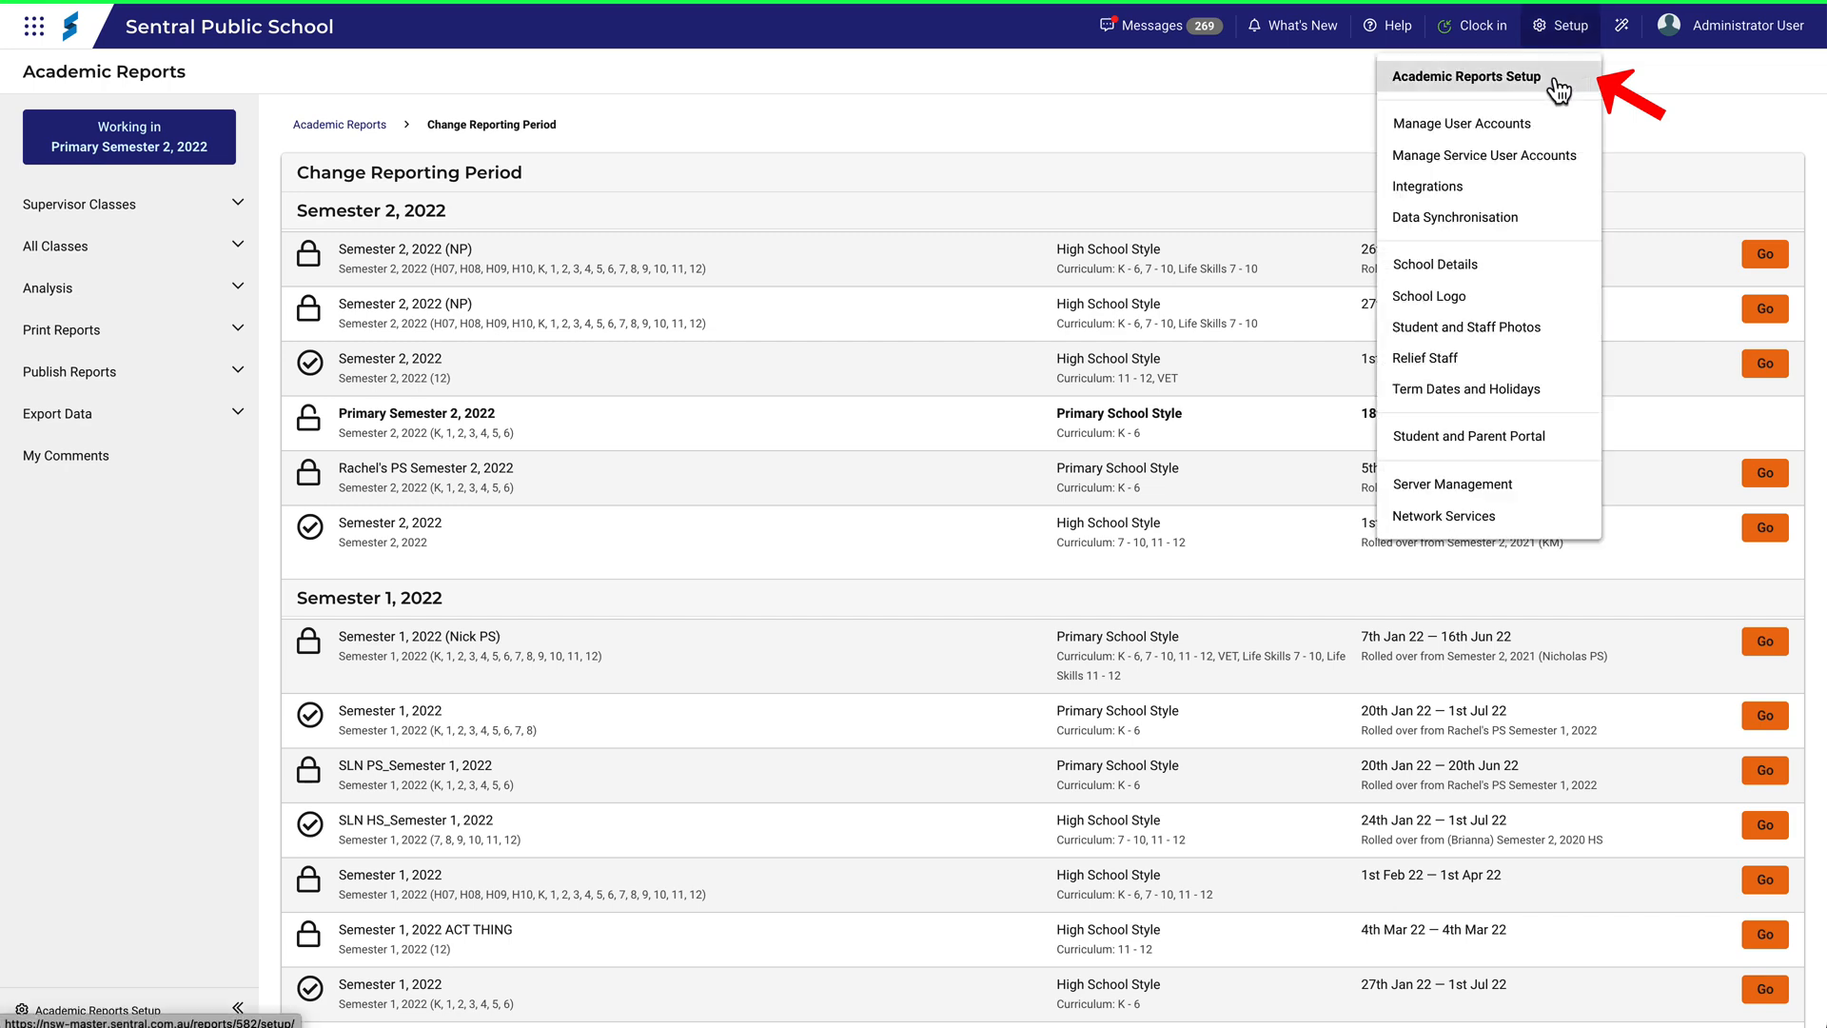
left_click(1466, 76)
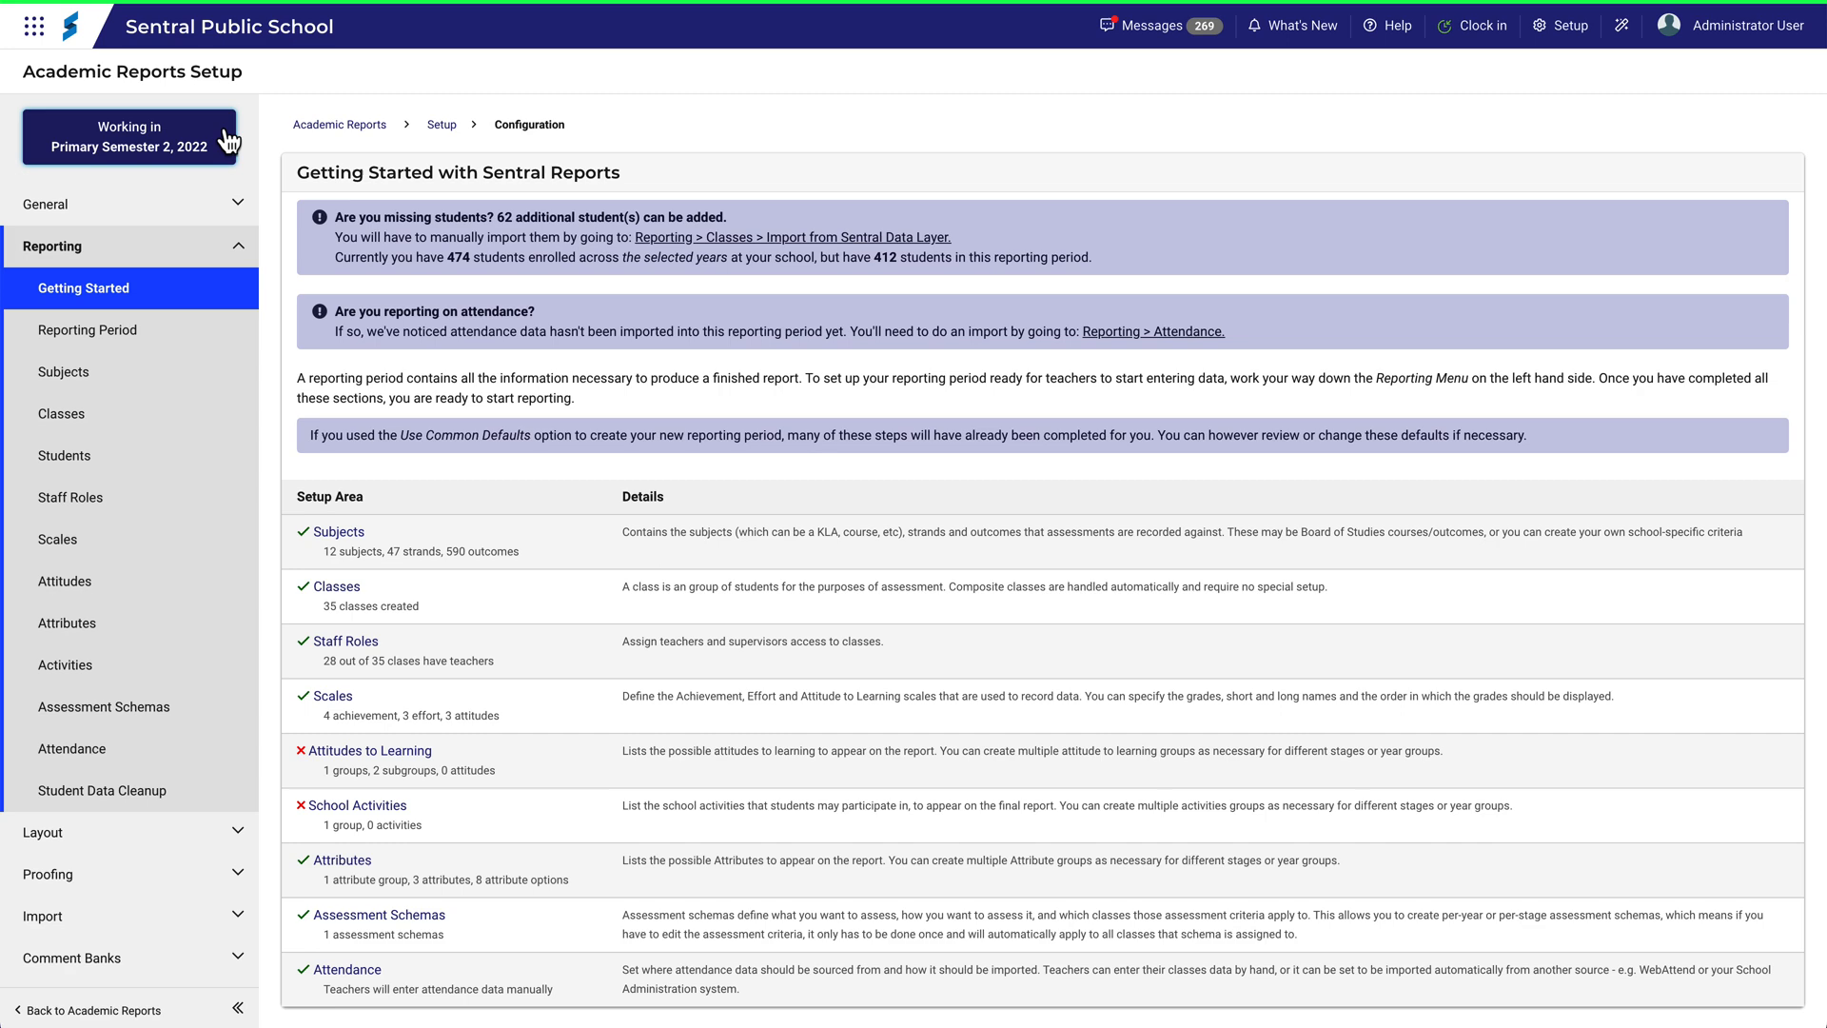
Step: Make High School Style Semester 2, 2022 the working reporting period from the full period list
left_click(129, 137)
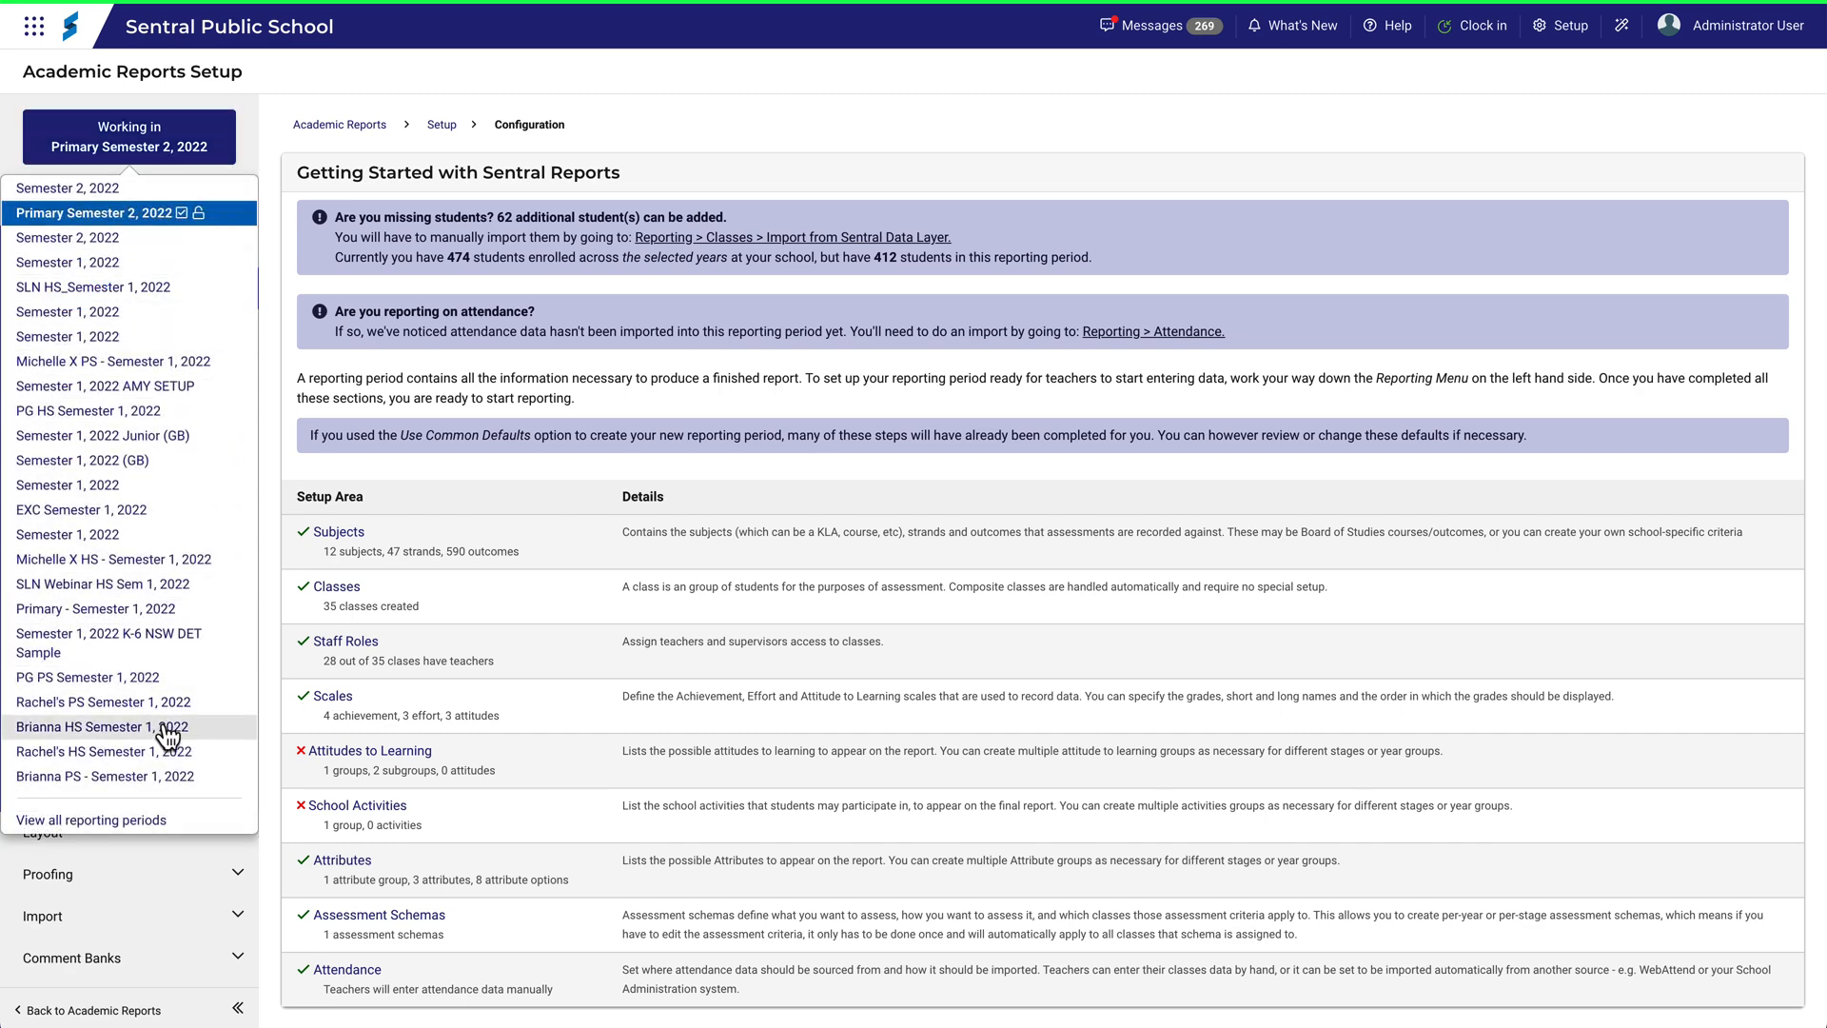
left_click(89, 819)
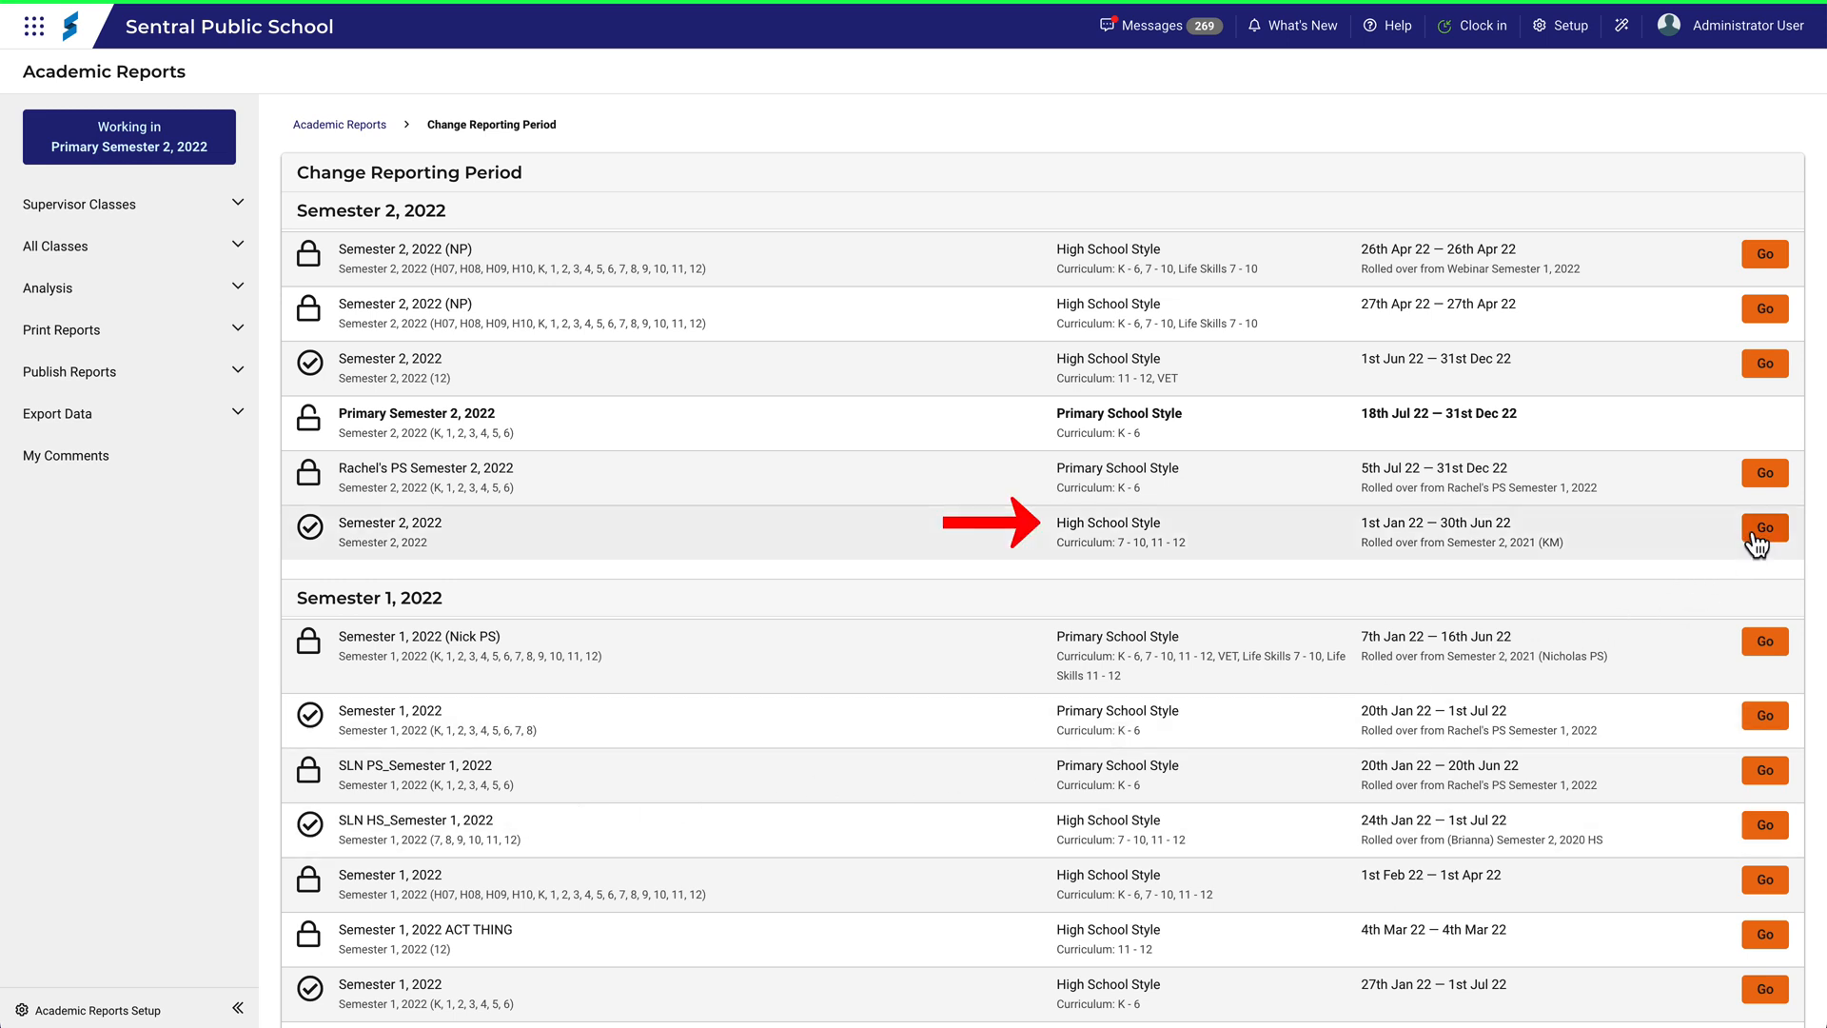
left_click(1765, 527)
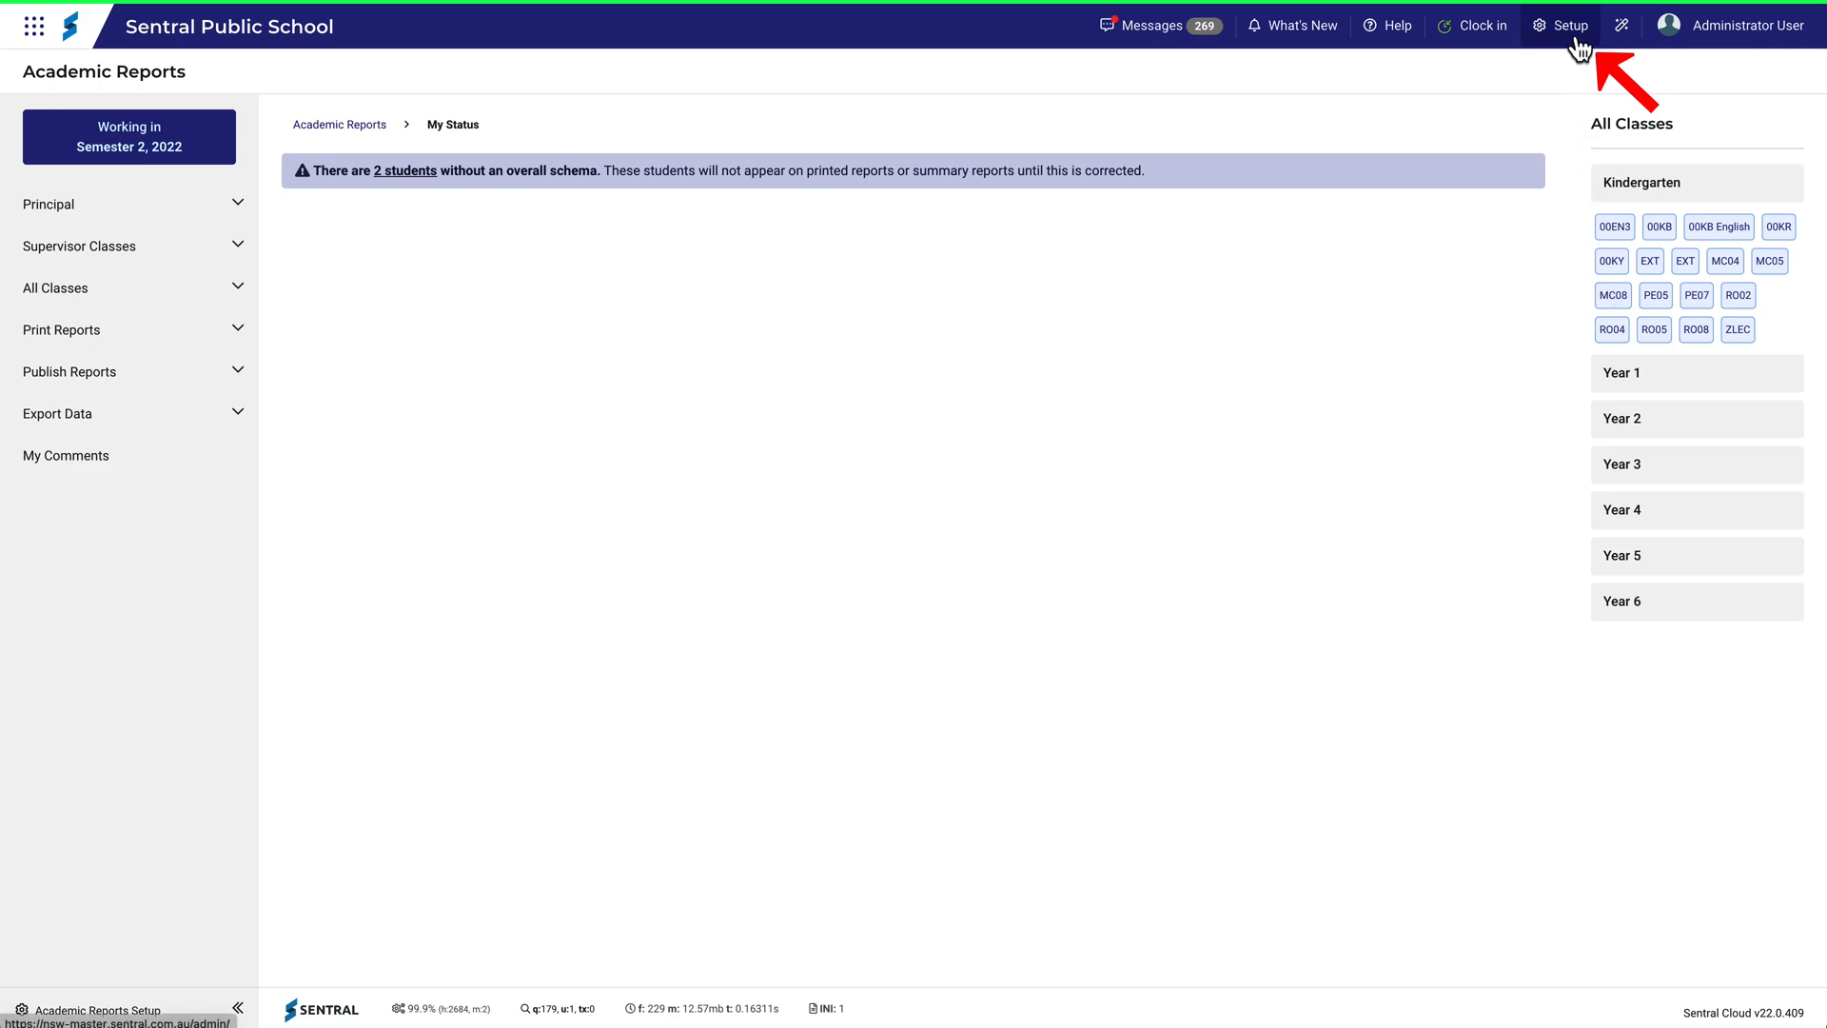
left_click(1568, 24)
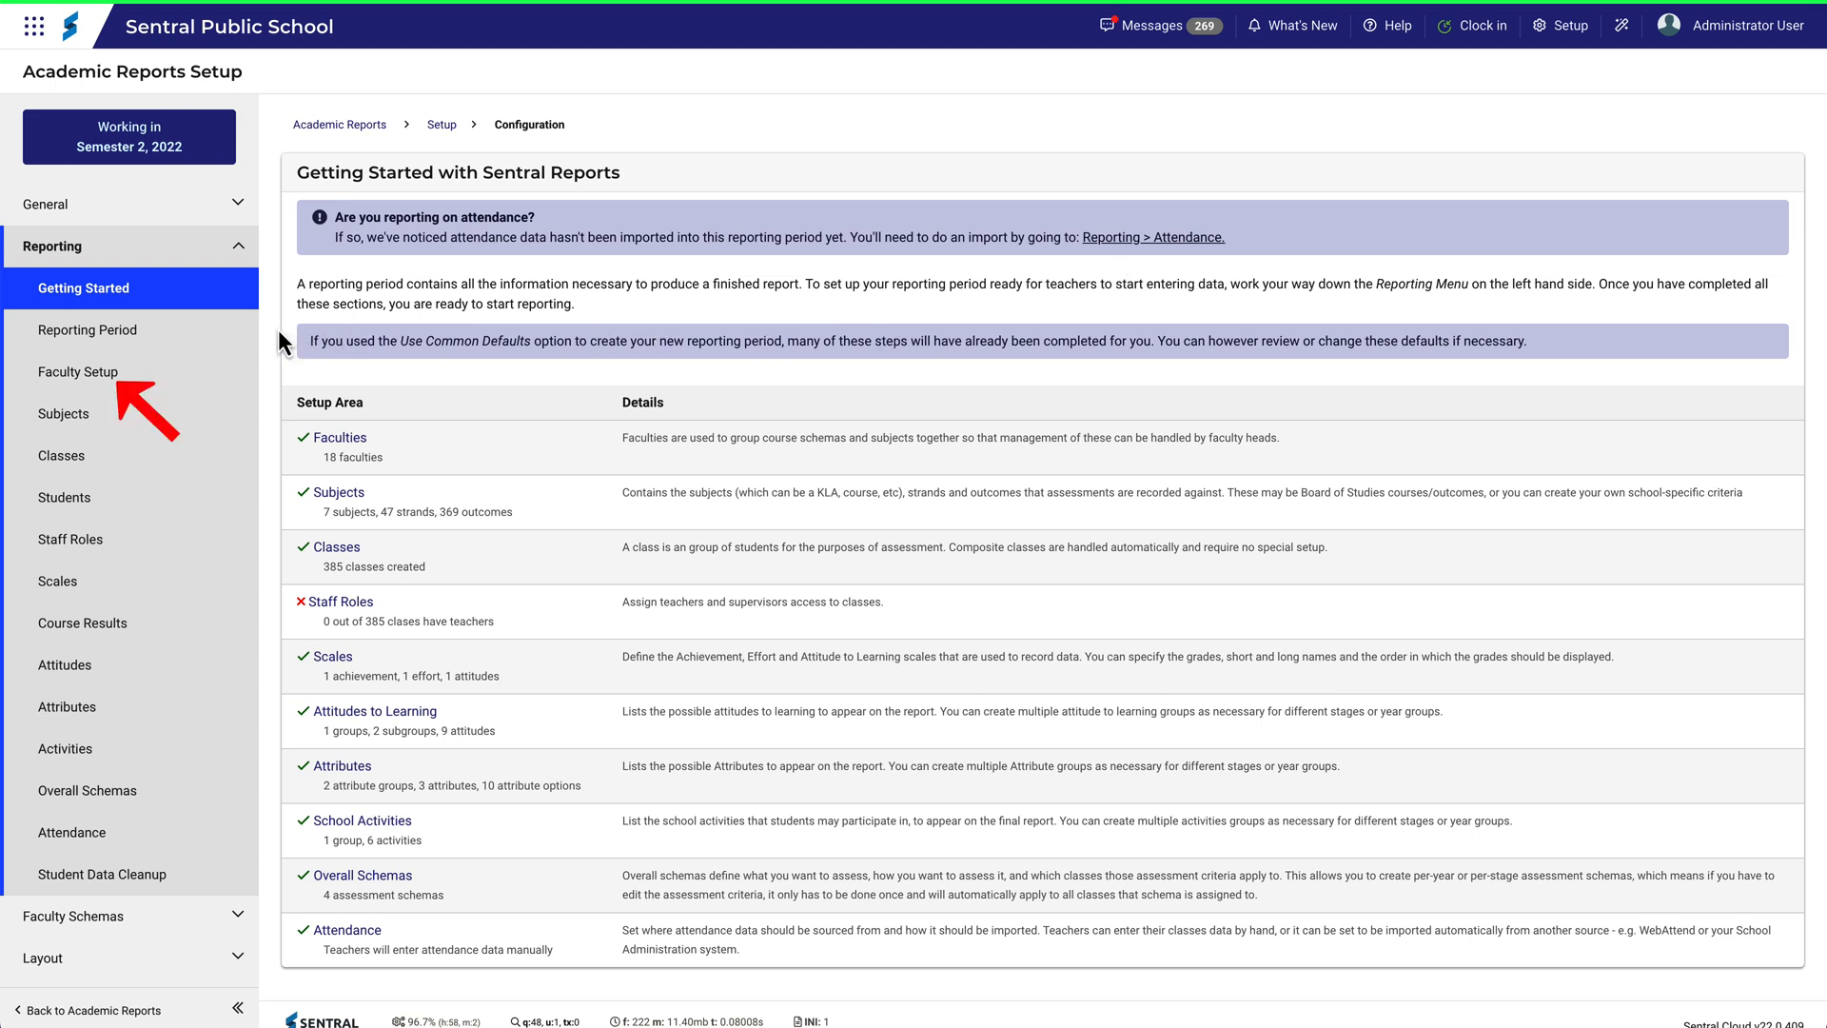
Step: View the Edit Reporting Period page for Semester 2, 2022, showing High report style
left_click(87, 331)
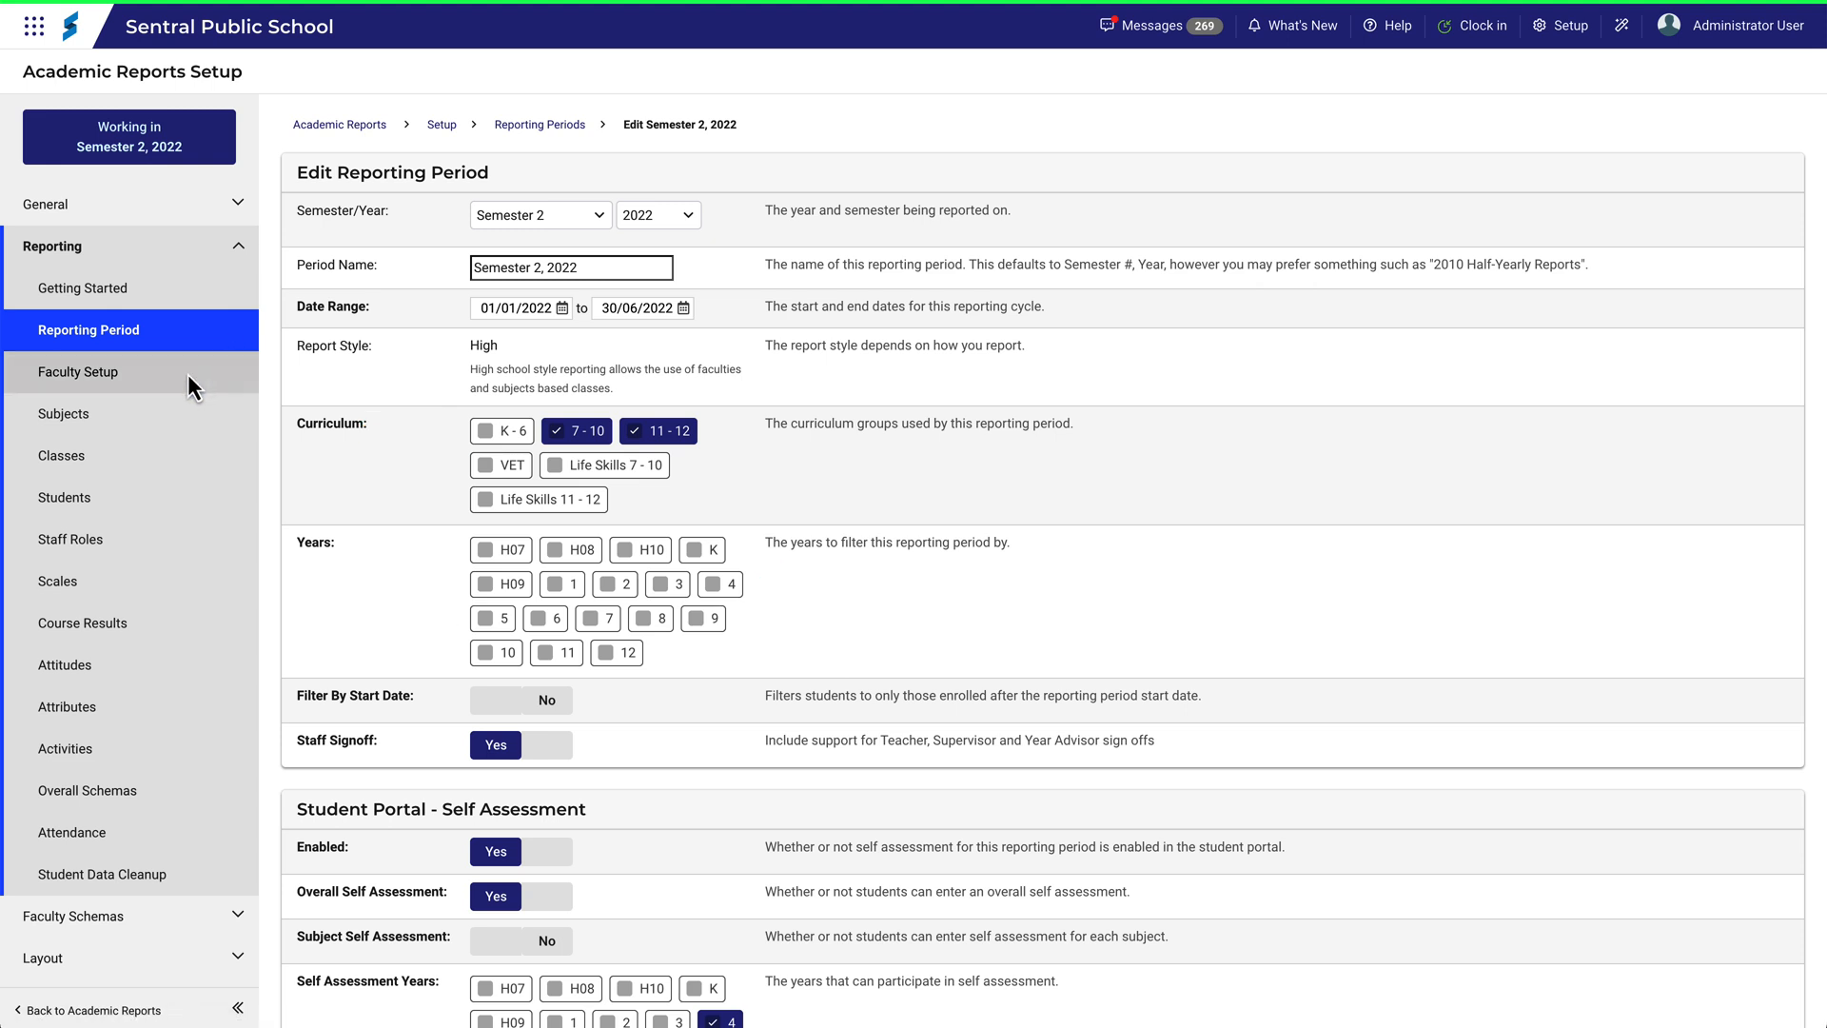
Step: In Faculty Setup, add 'Human Society and Its Environment' from the faculty repository
left_click(78, 370)
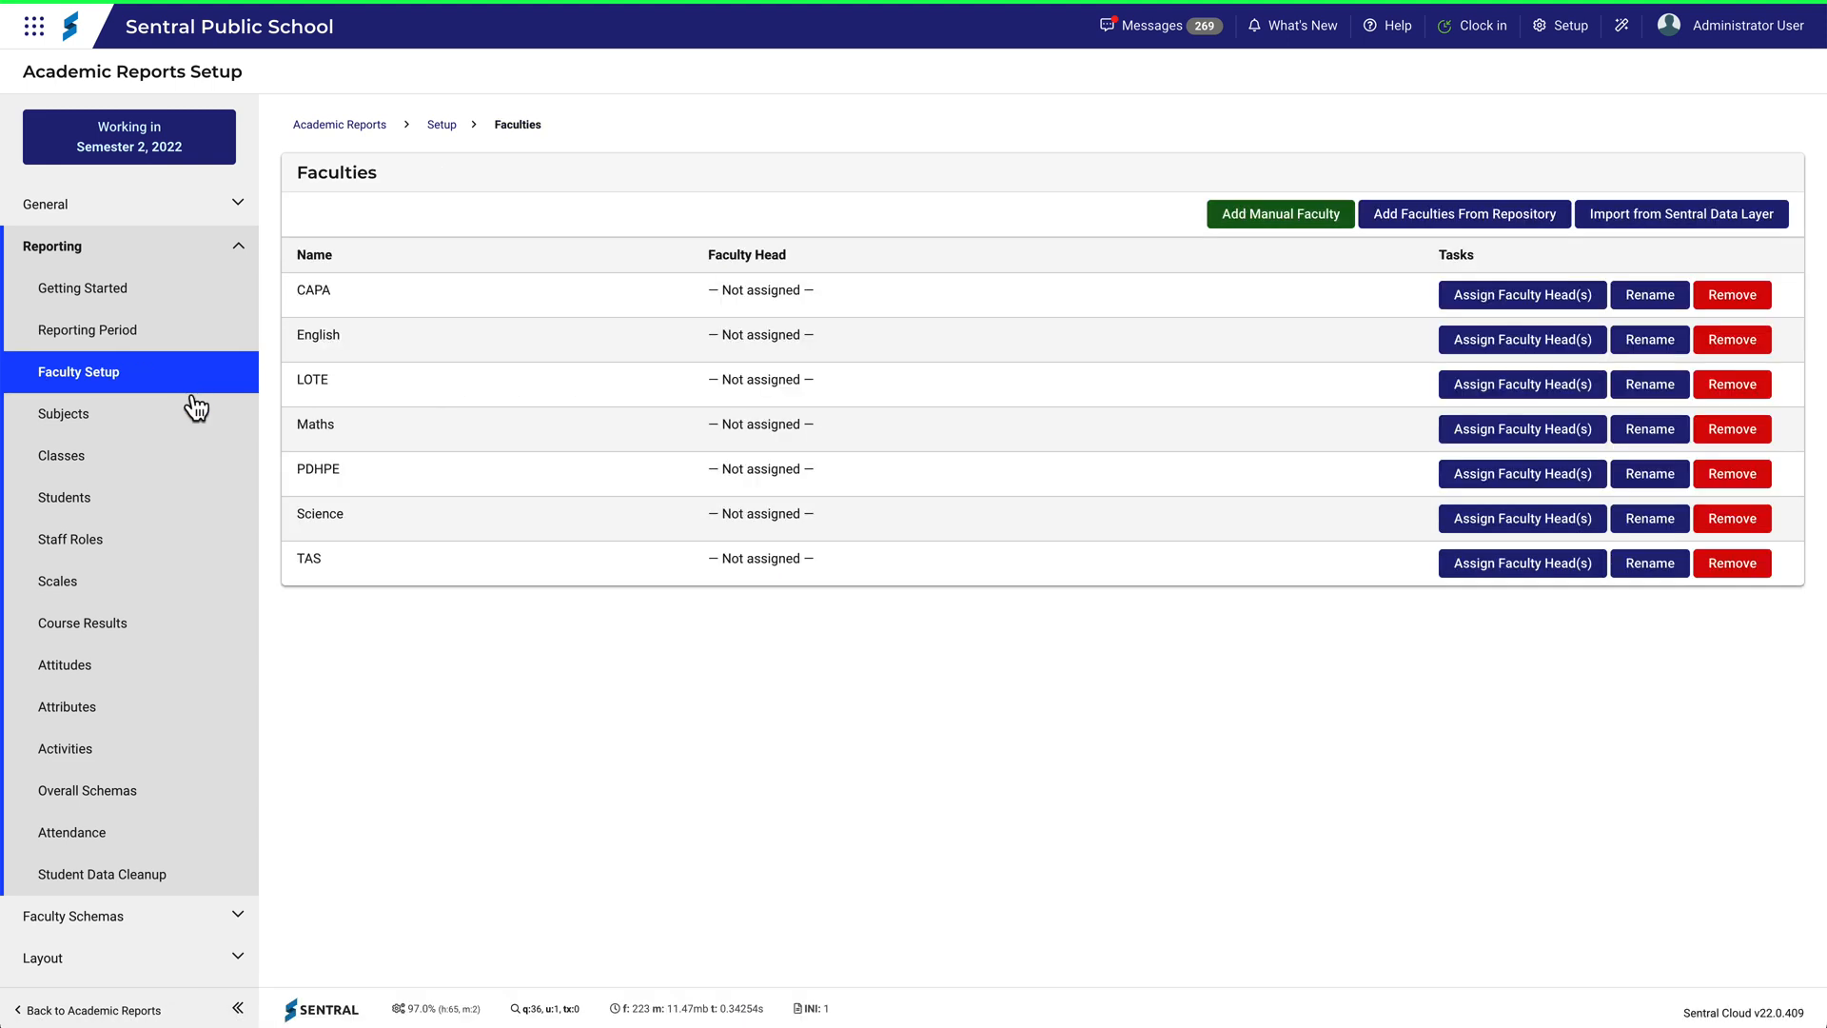
mouse_move(1068, 661)
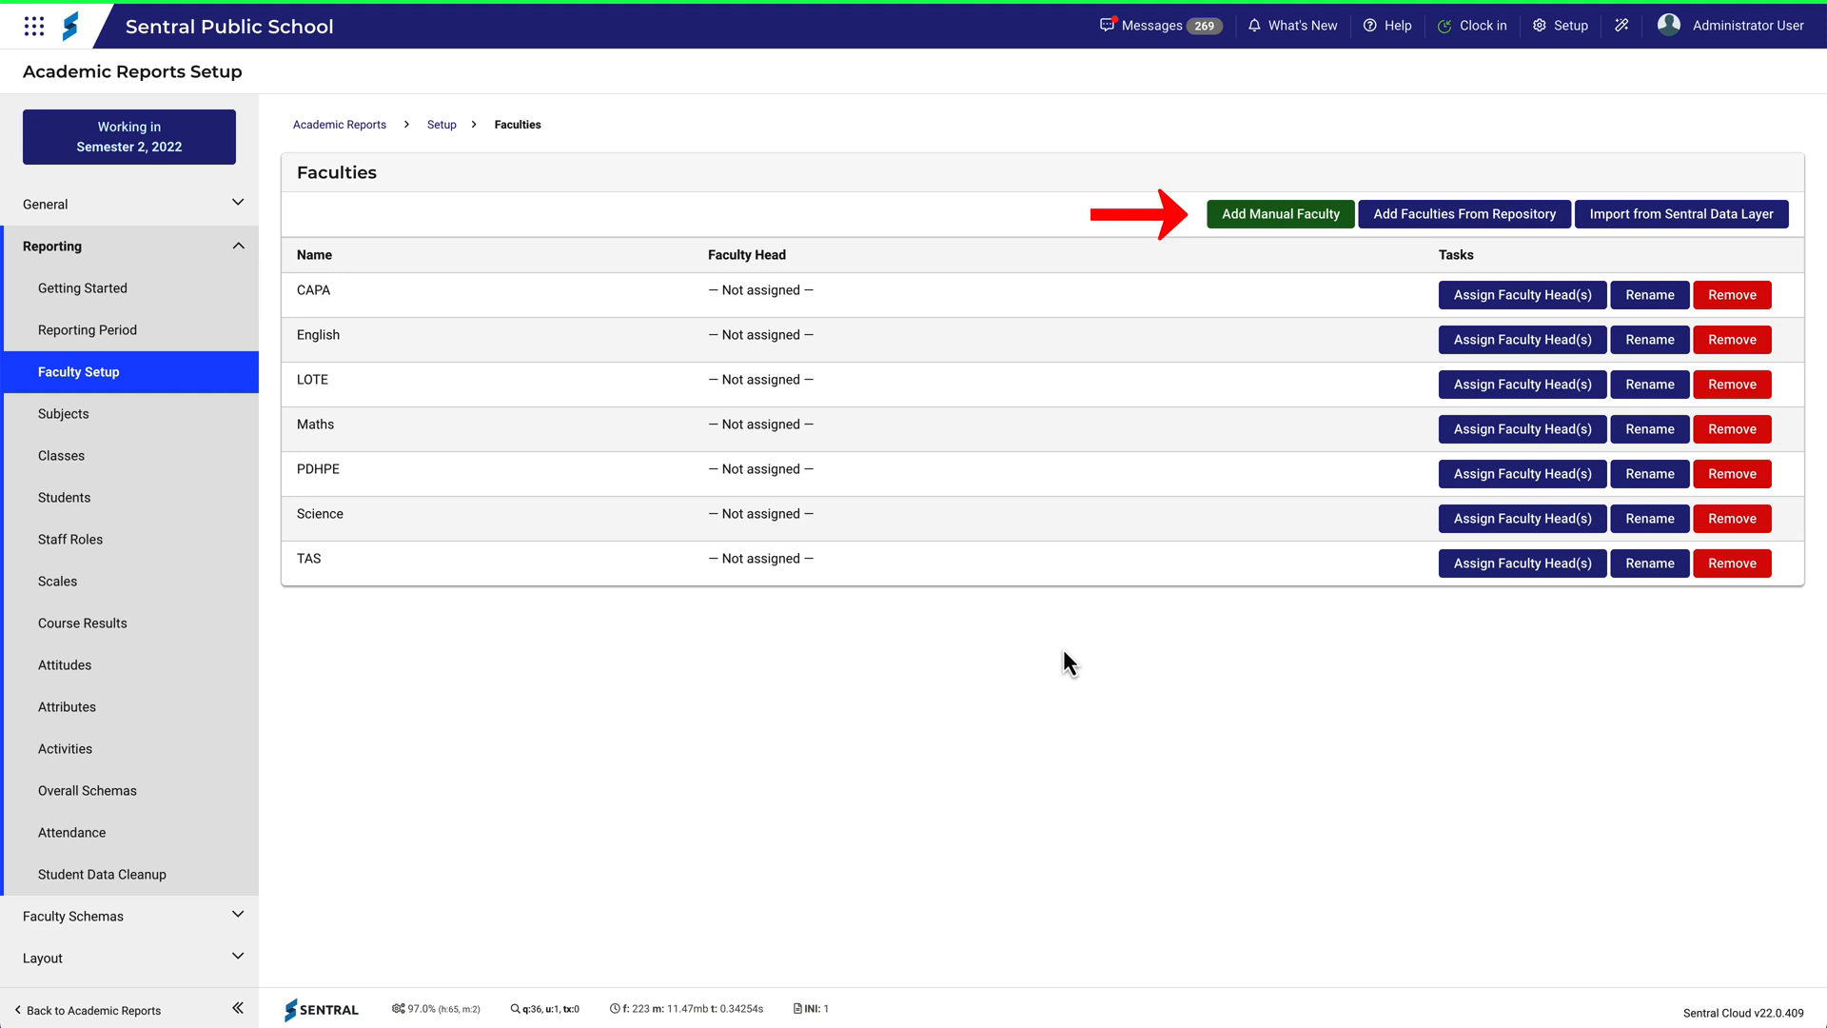
left_click(1464, 213)
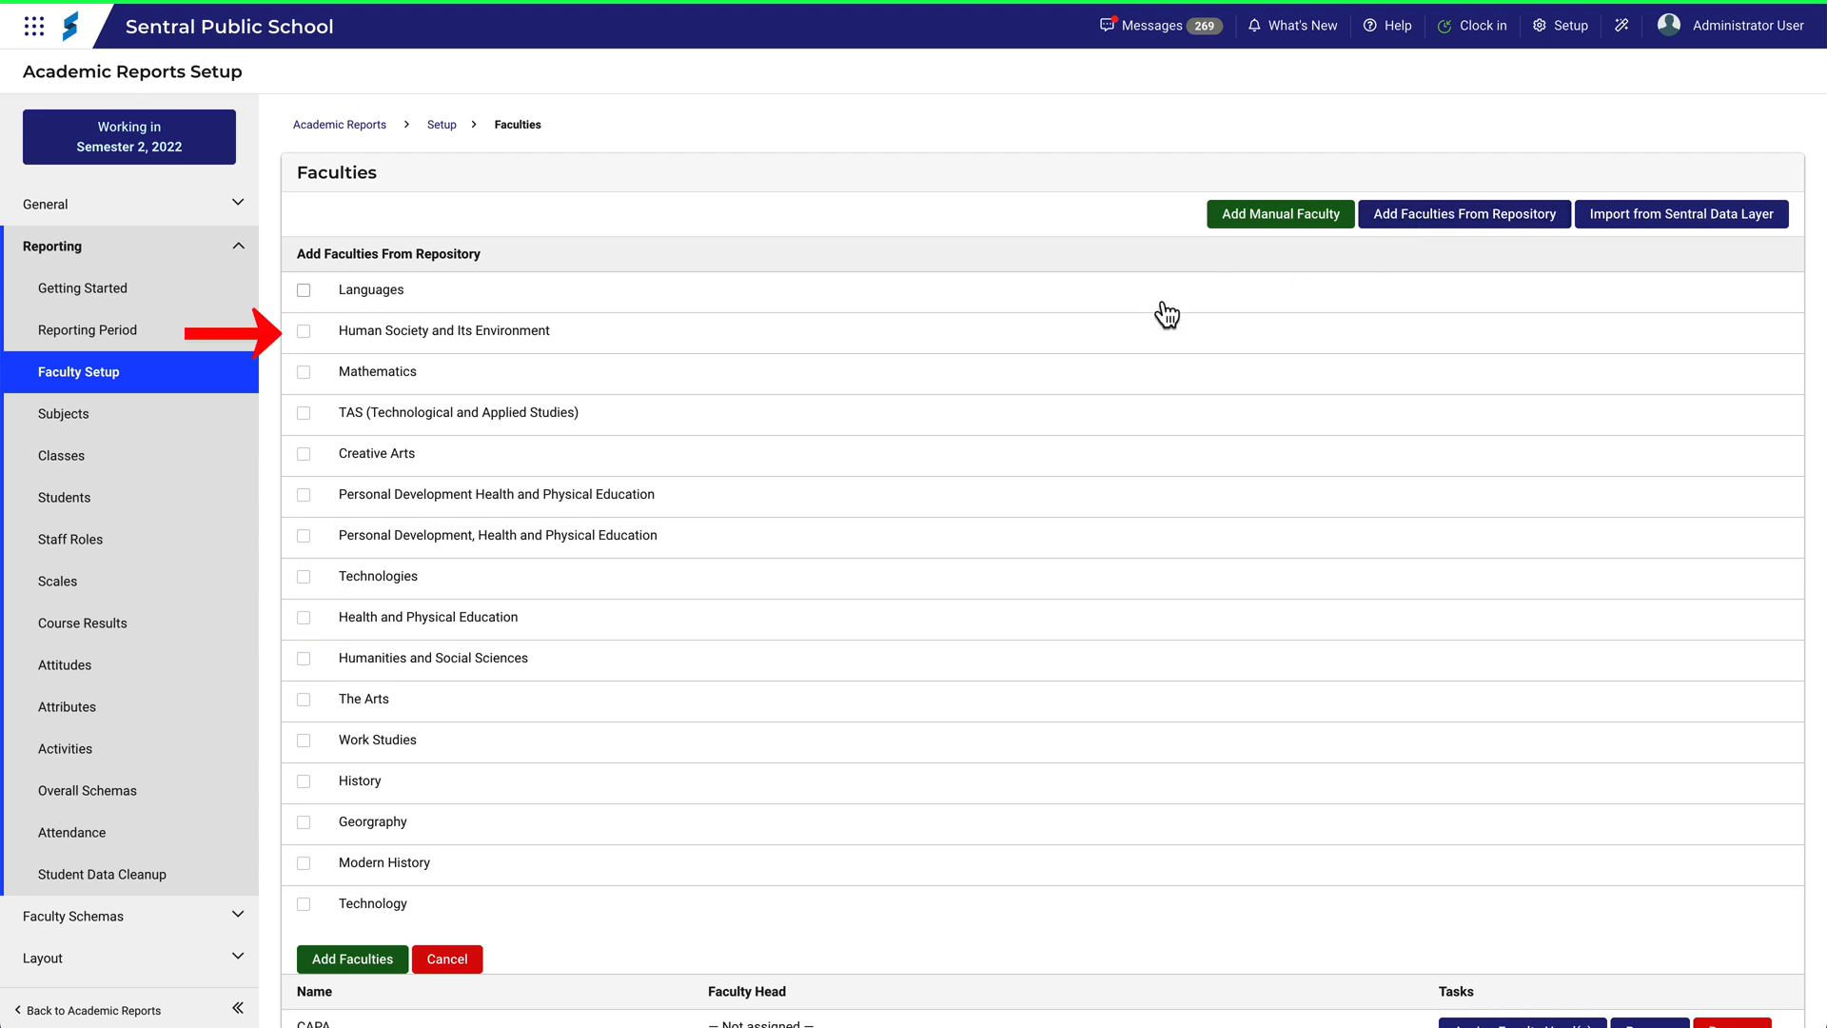
left_click(303, 330)
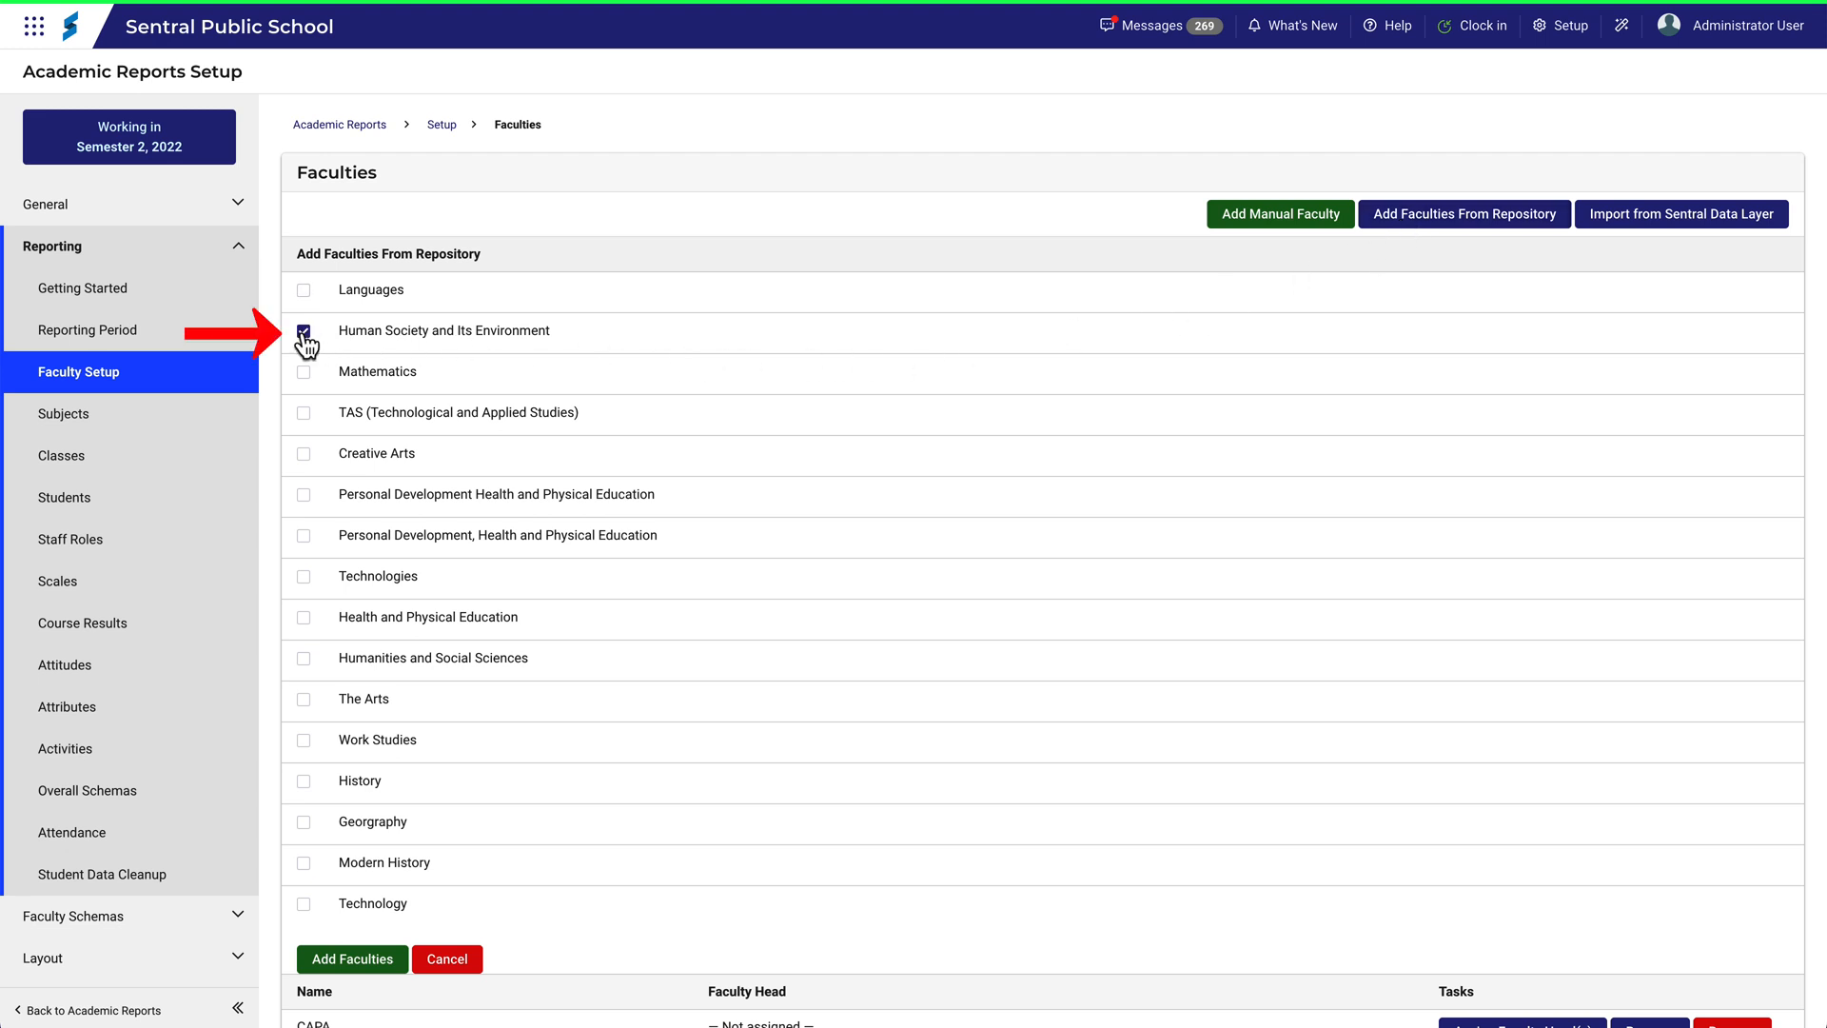
left_click(303, 330)
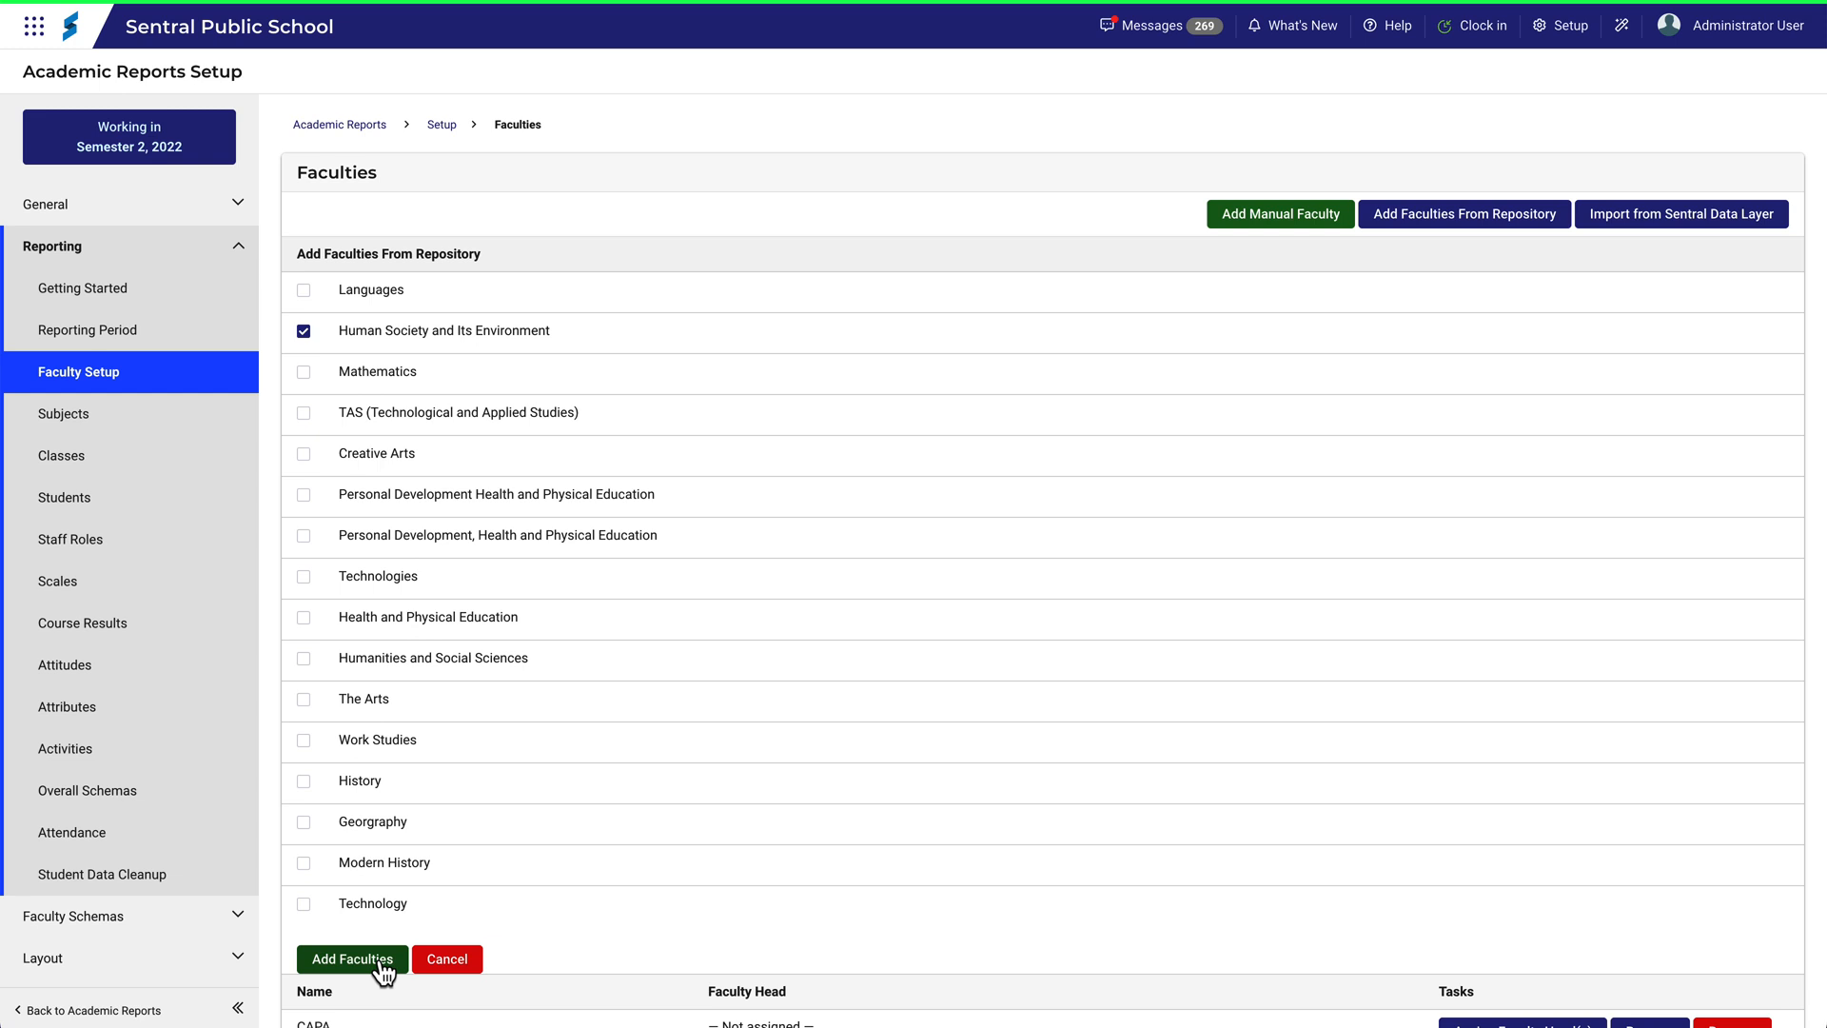
left_click(351, 960)
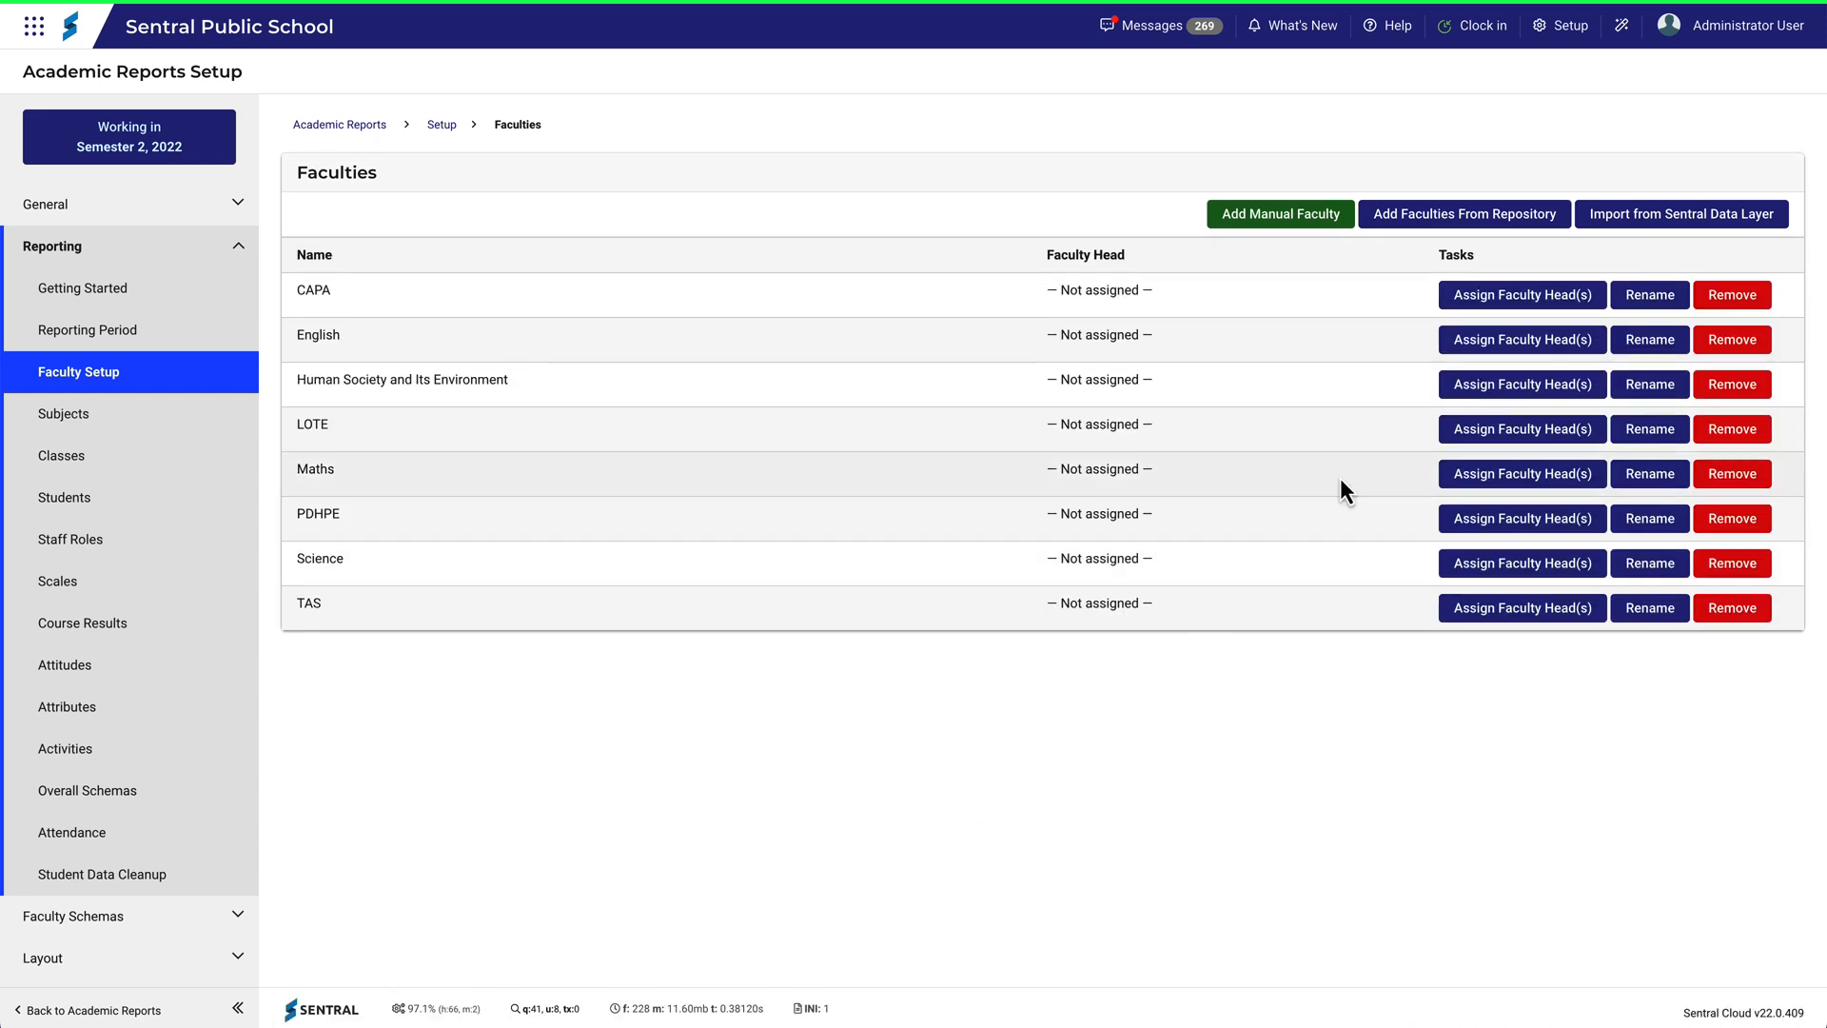
left_click(1520, 384)
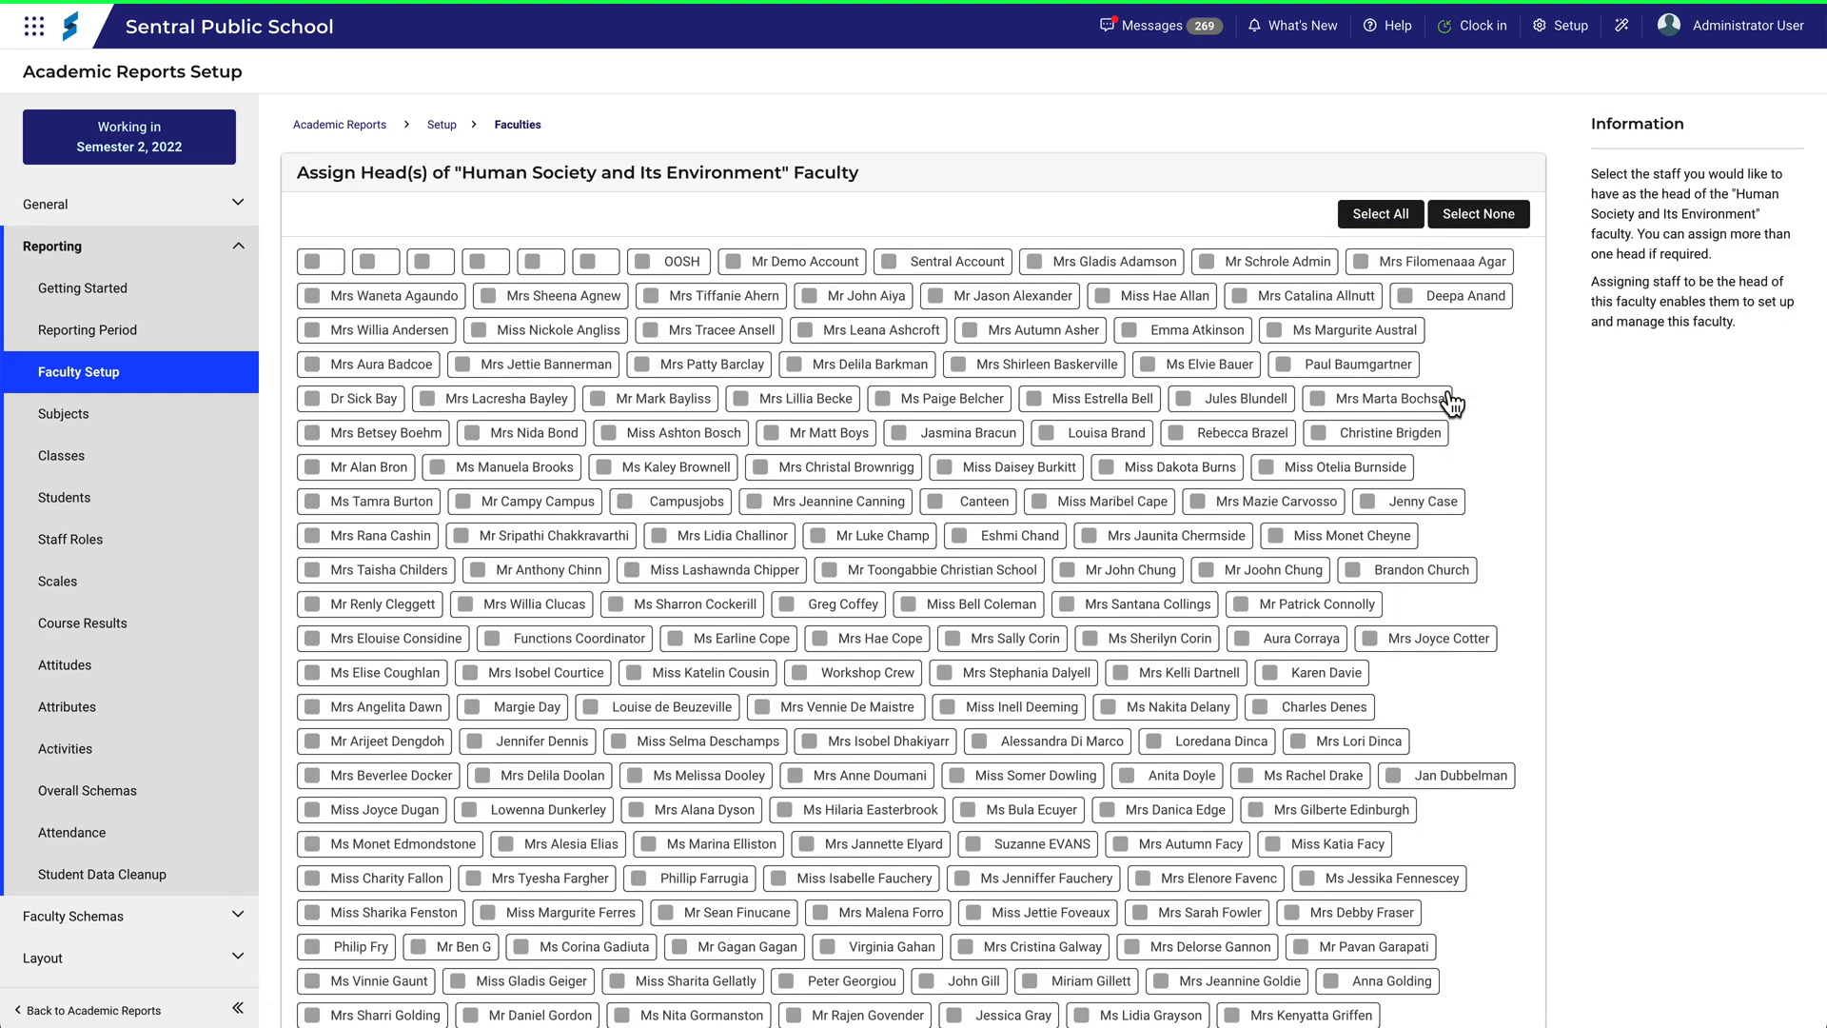
mouse_move(1610, 542)
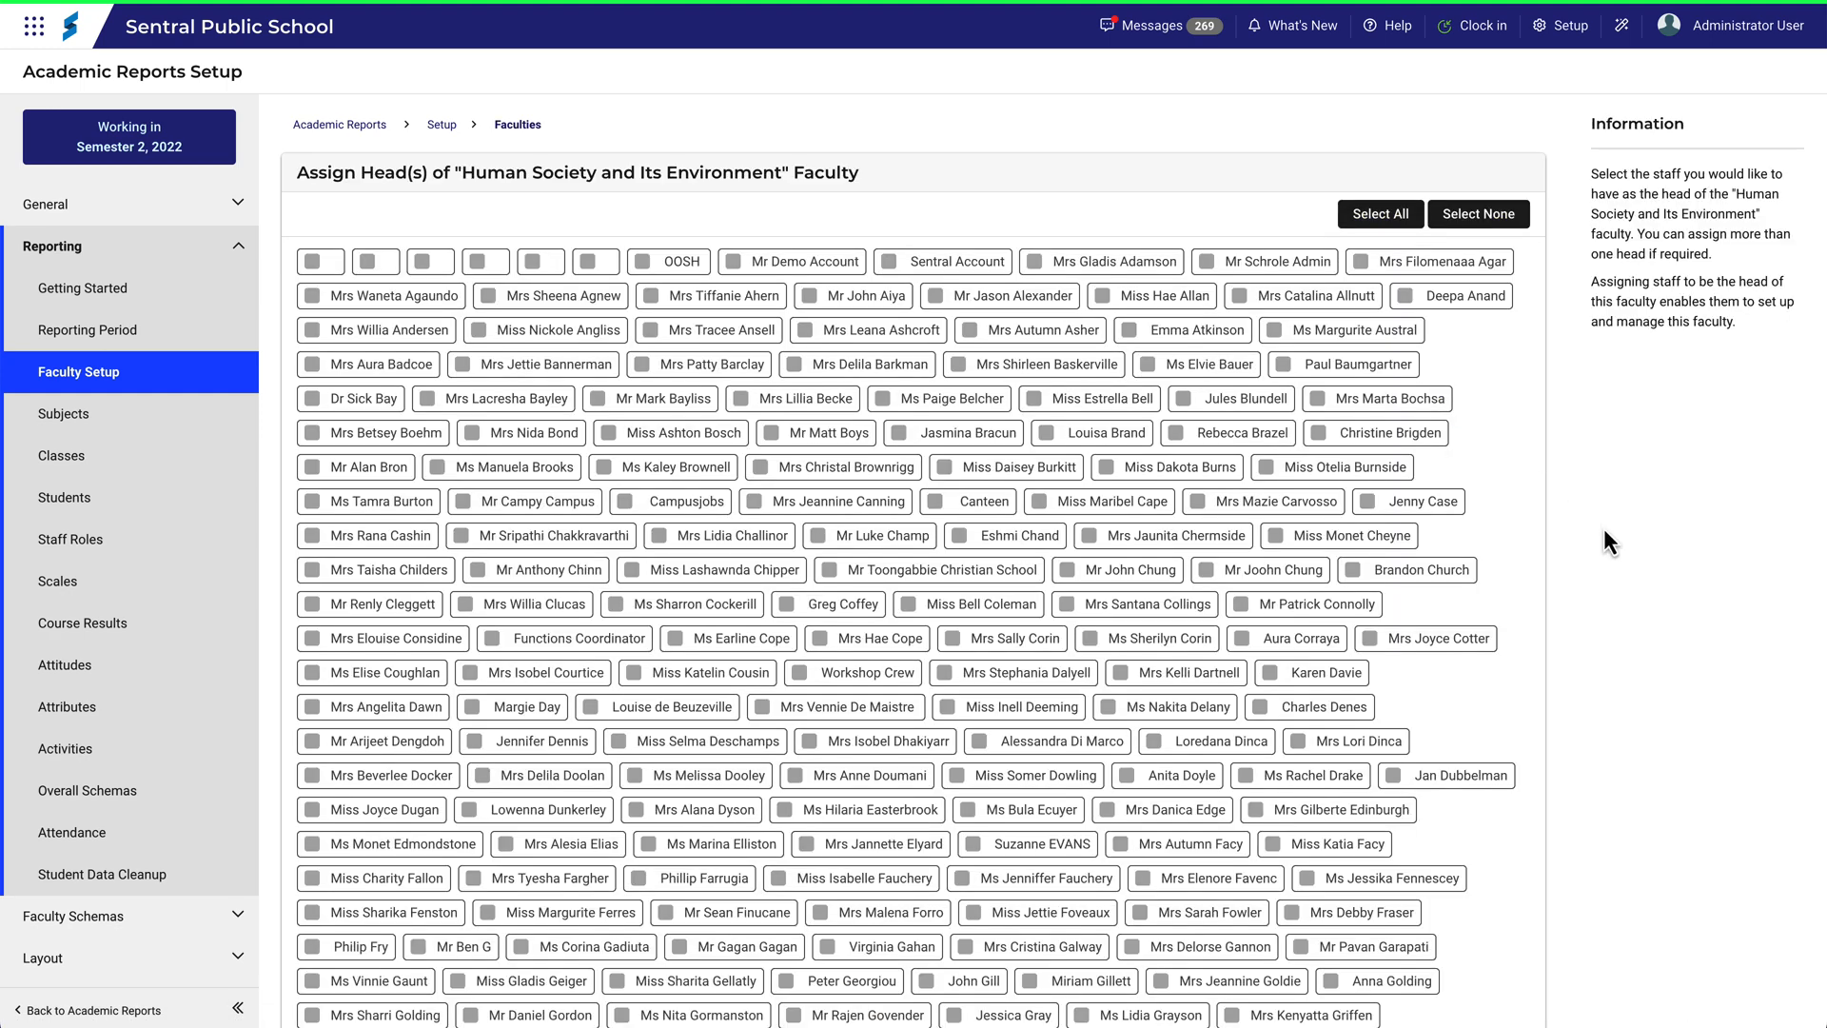
scroll("down", 3)
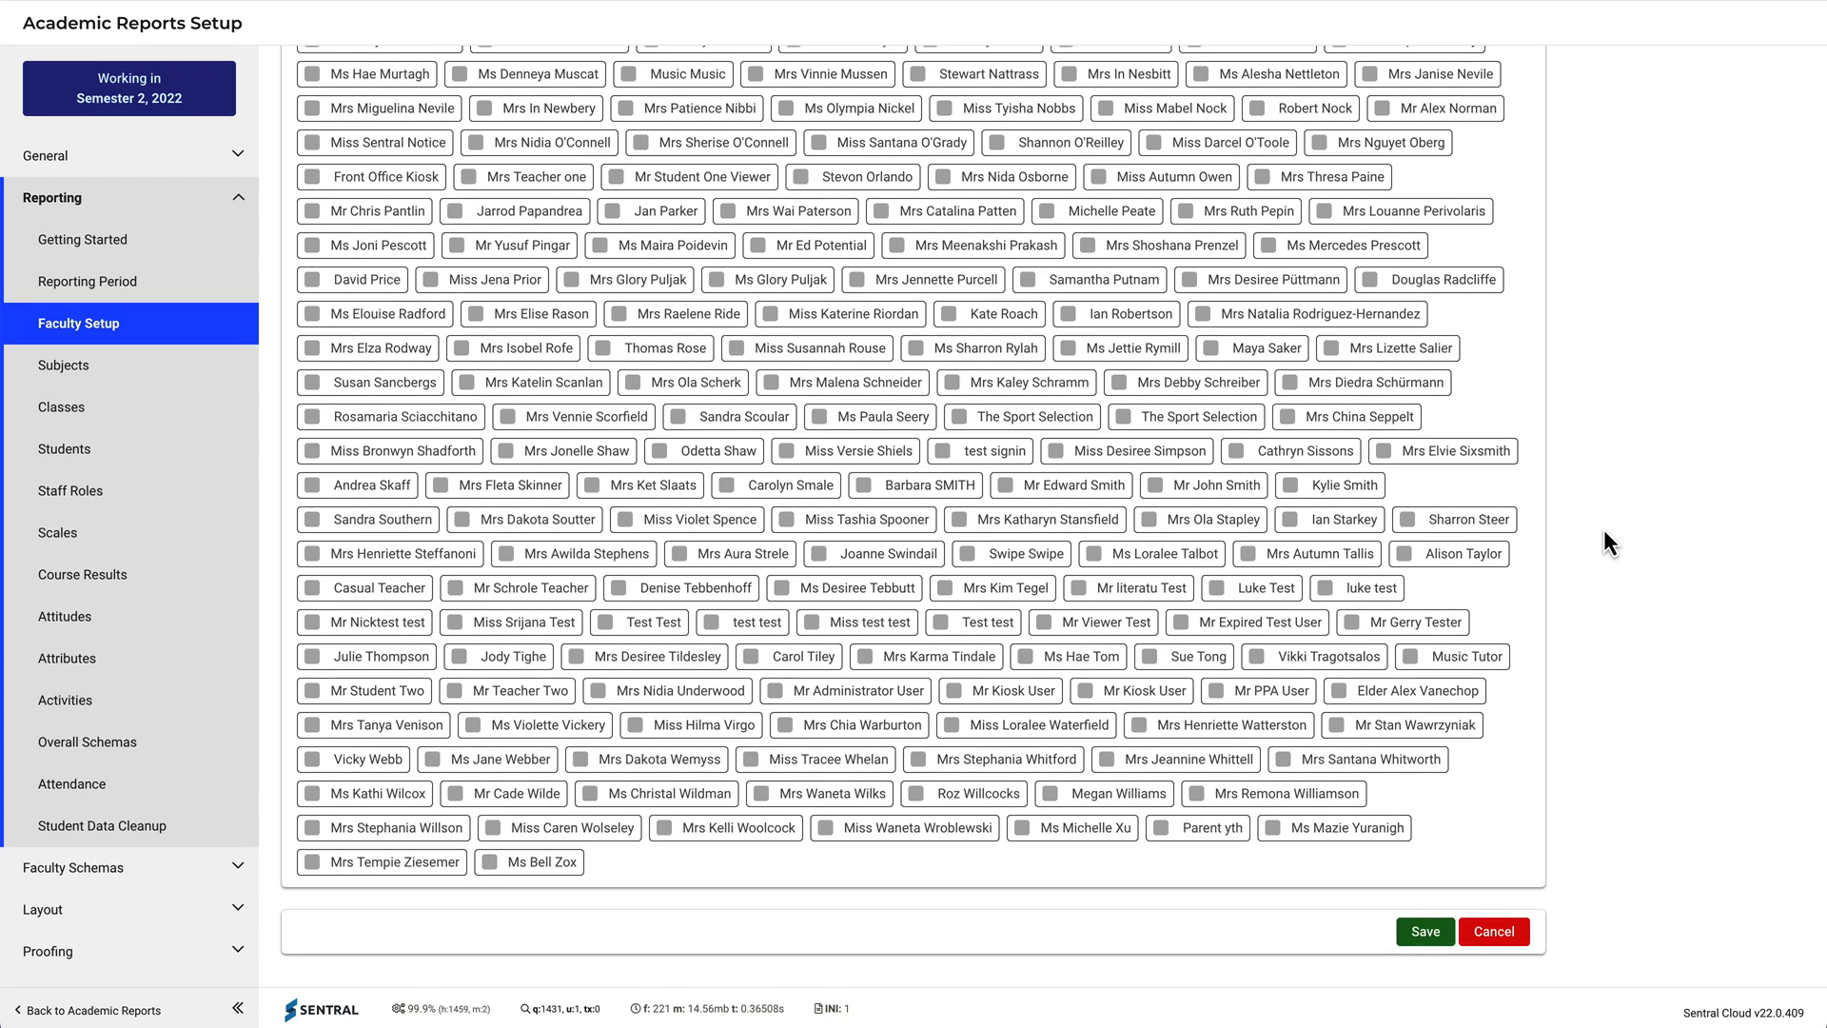
mouse_move(1495, 931)
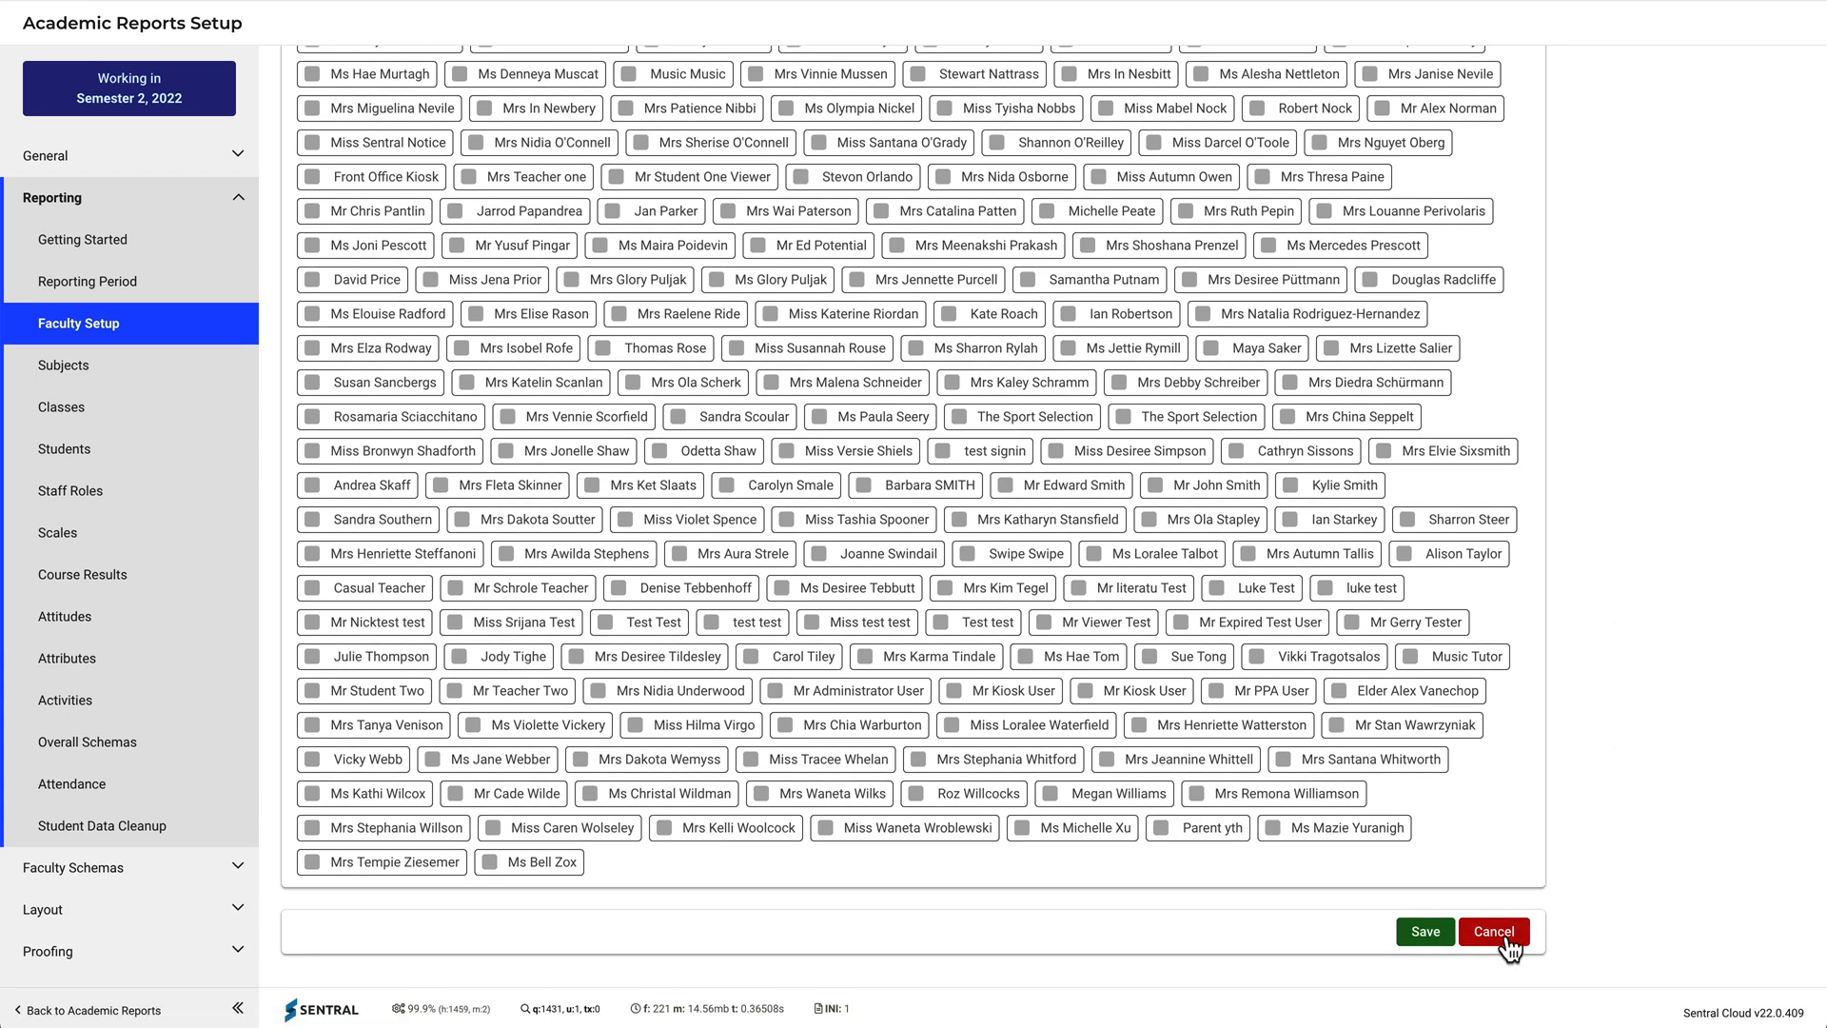
left_click(1493, 931)
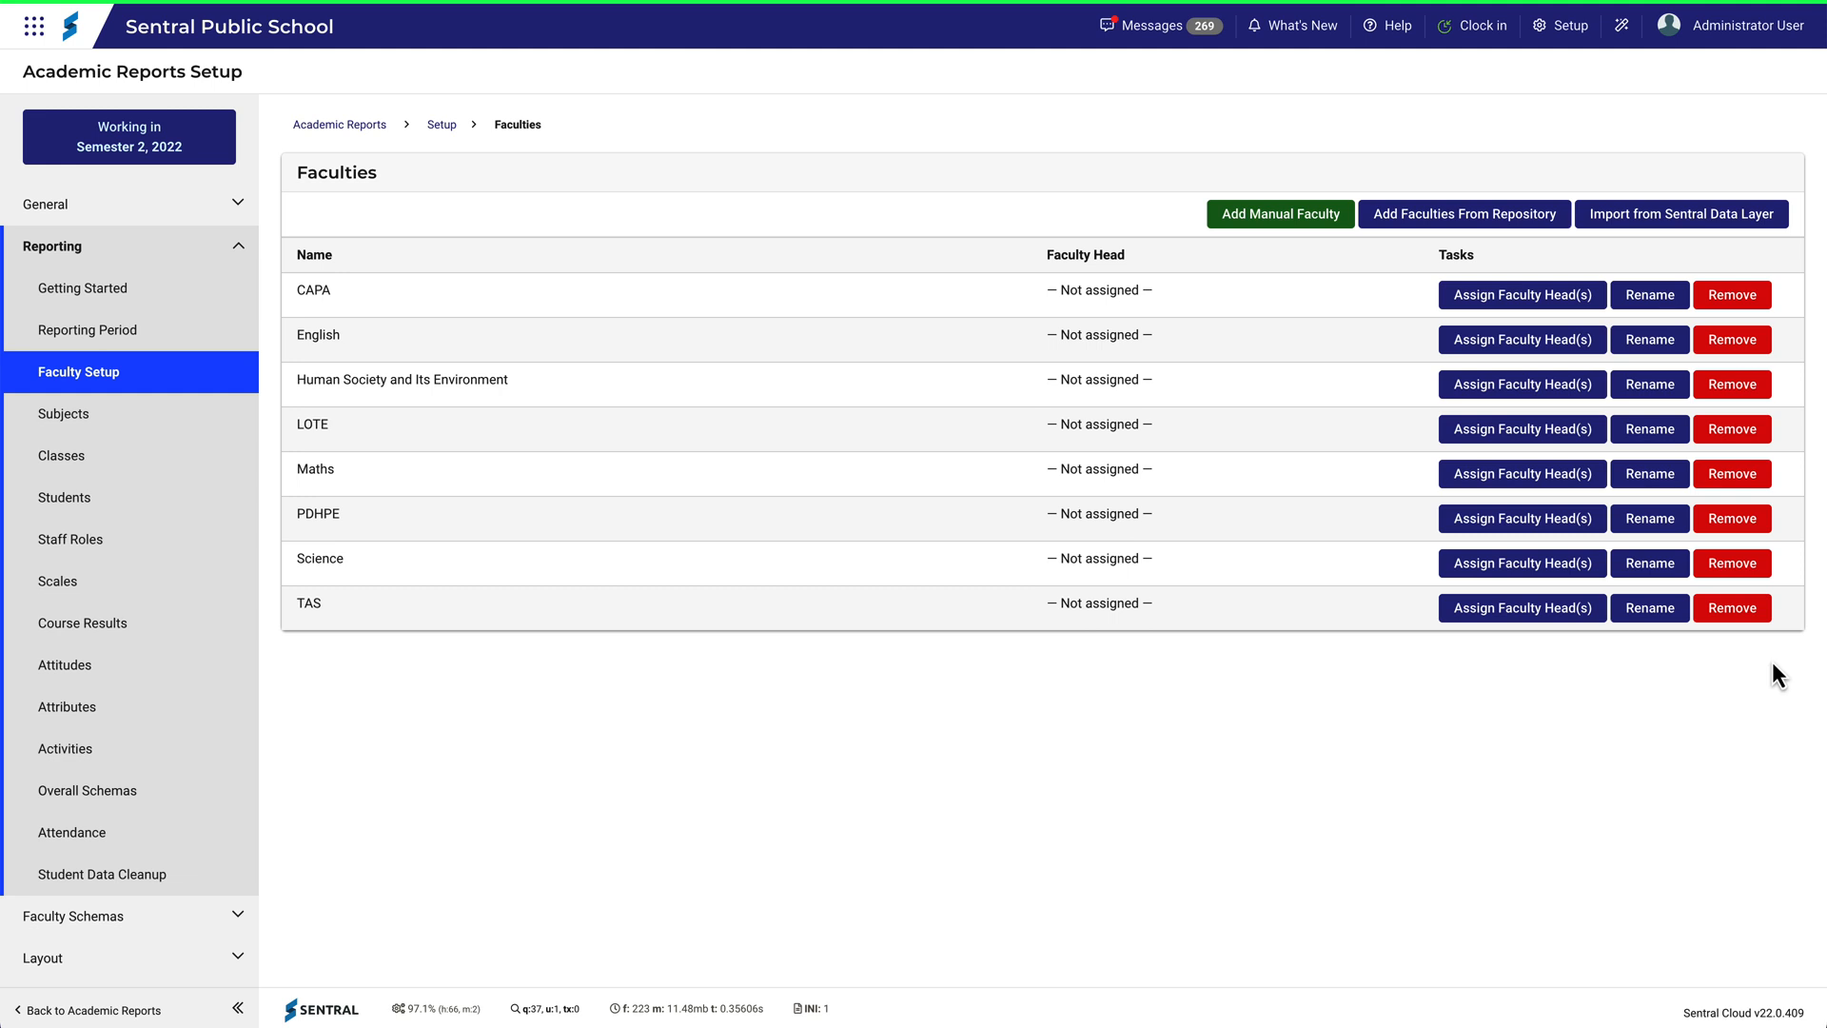